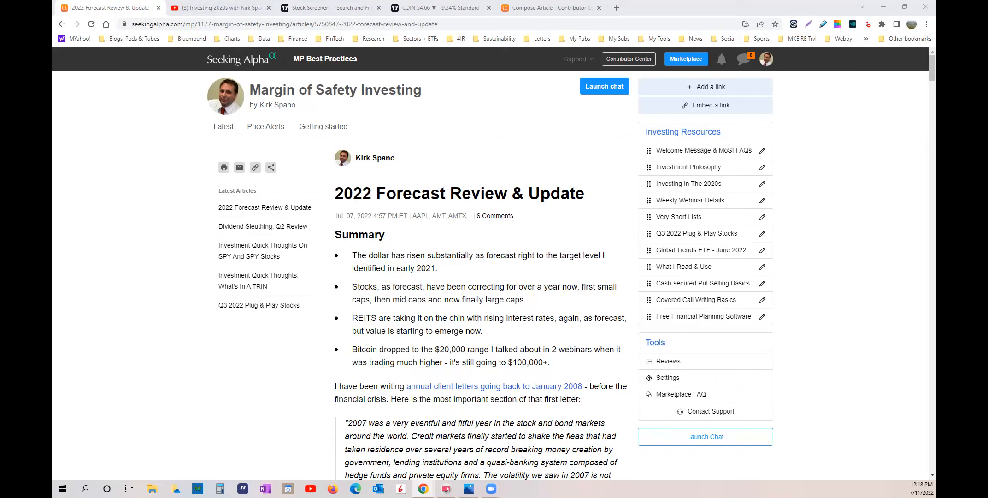
mouse_move(327, 335)
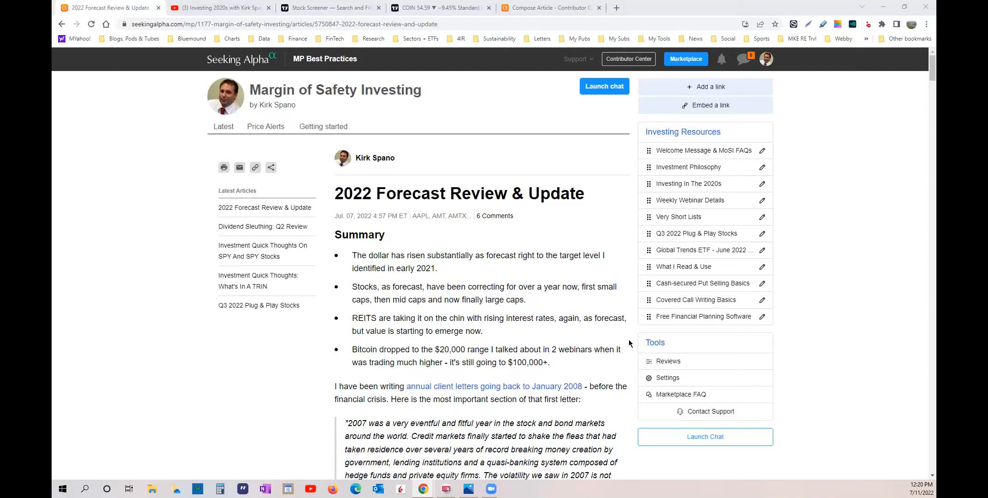
mouse_move(620, 304)
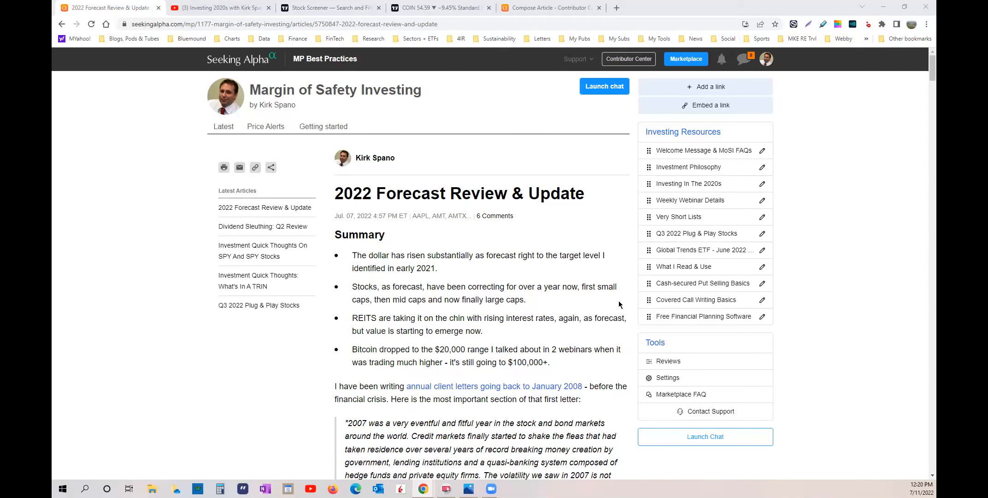
mouse_move(634, 297)
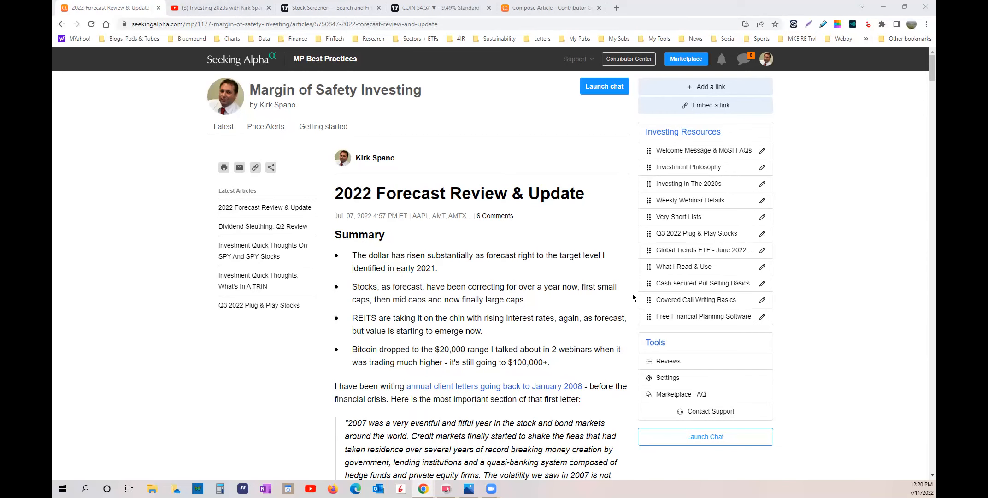
mouse_move(627, 301)
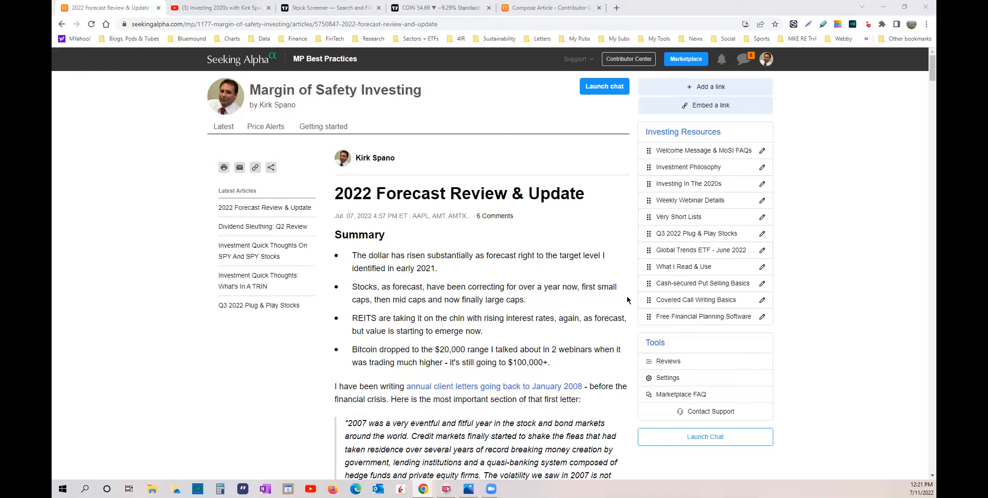
mouse_move(620, 304)
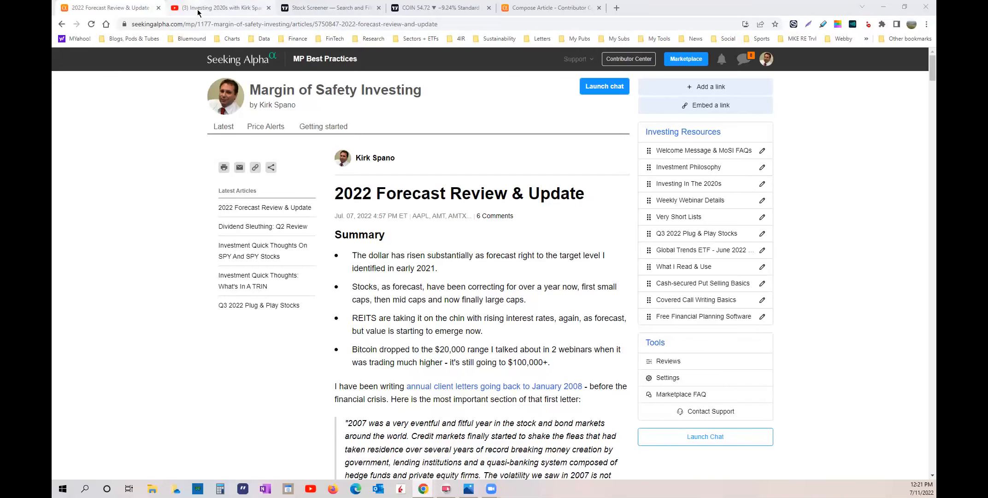
Browse the Investing 2020s channel's video rows, then return to the Seeking Alpha draft
click(219, 7)
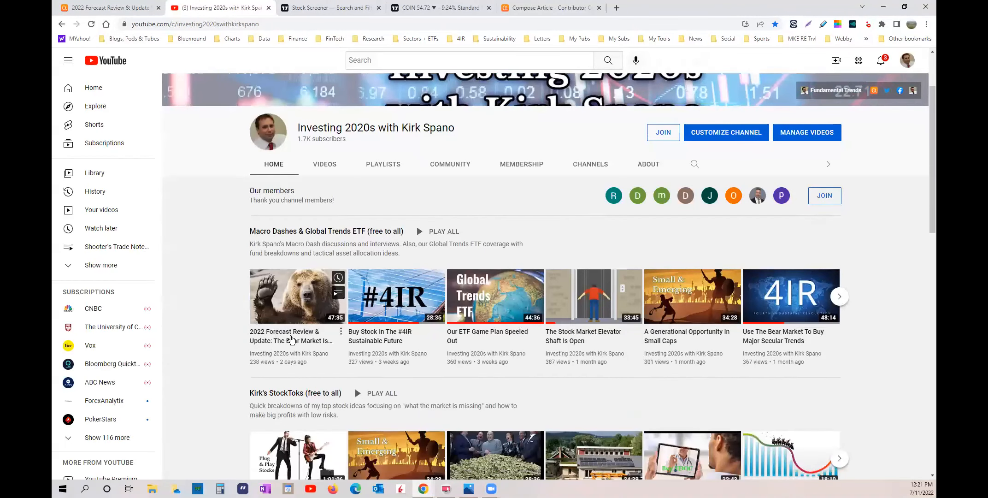
scroll(down, 3)
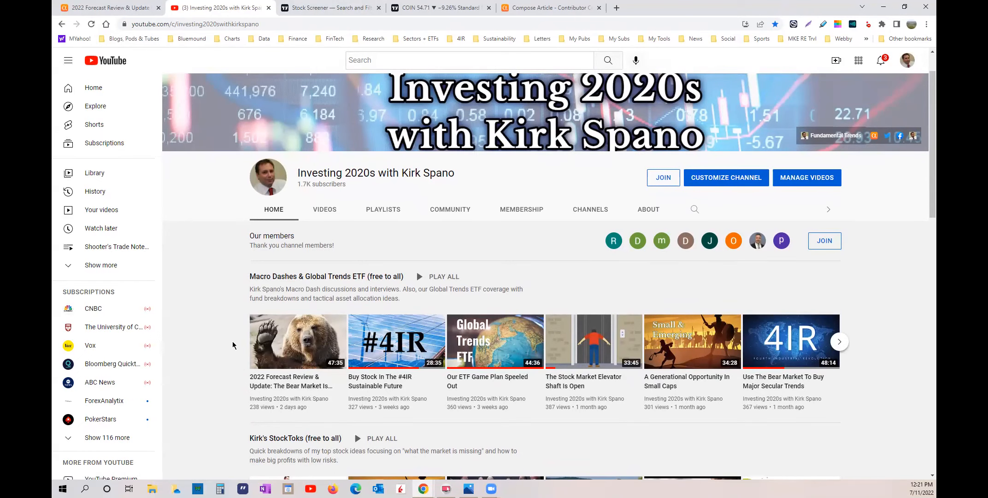
click(548, 7)
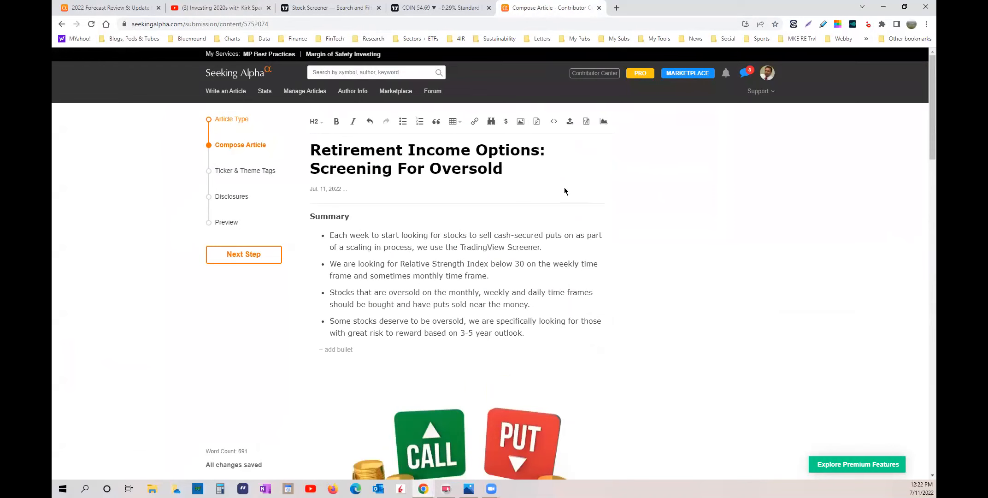
Reread the draft's screener screenshot section, then switch to the TradingView Stock Screener
scroll(down, 3)
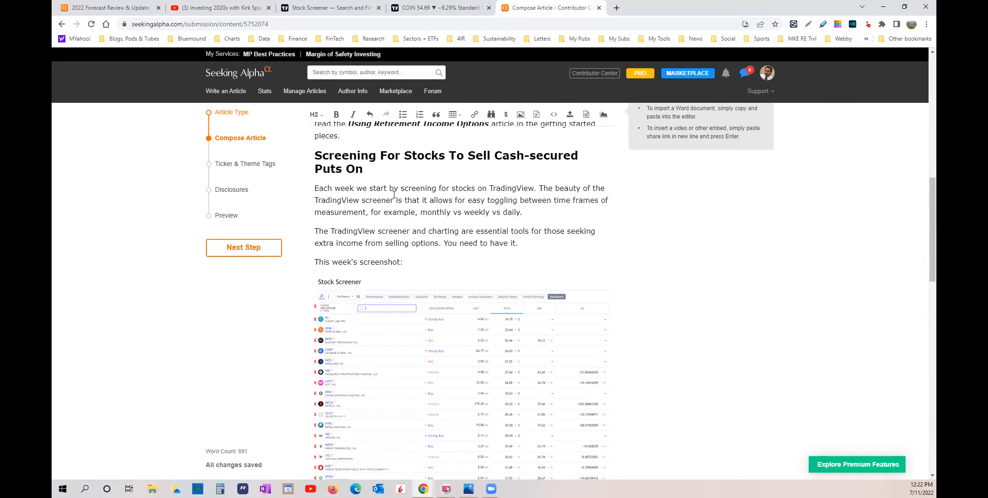
click(331, 8)
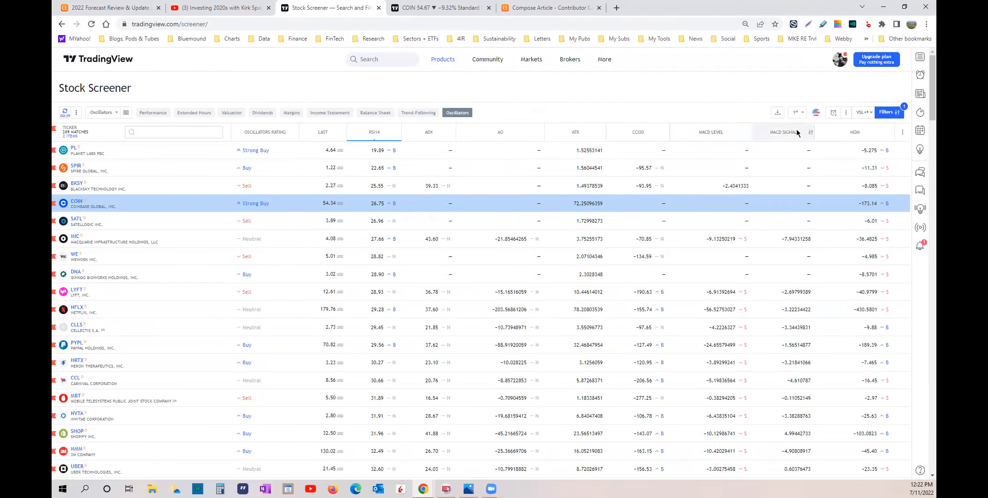
Show the screener toolbar's list of time-frame choices for the indicator columns
click(796, 113)
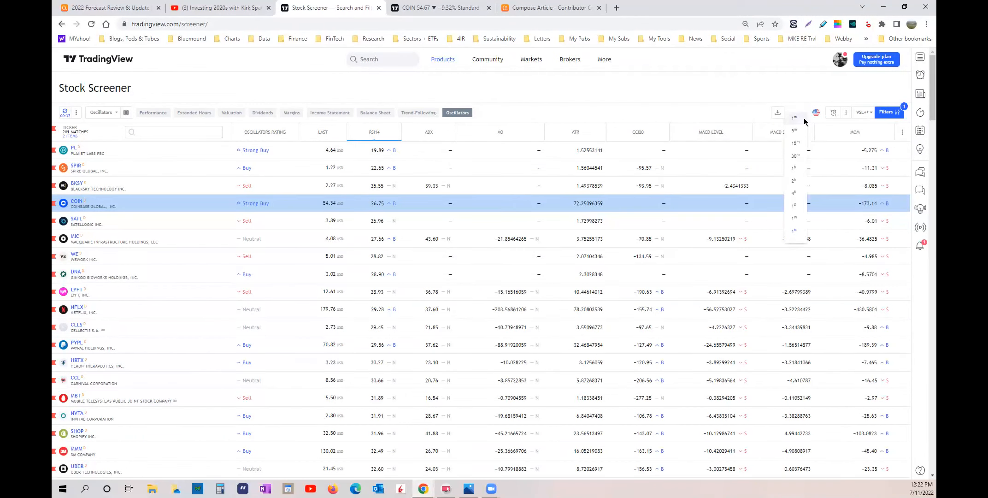
mouse_move(794, 230)
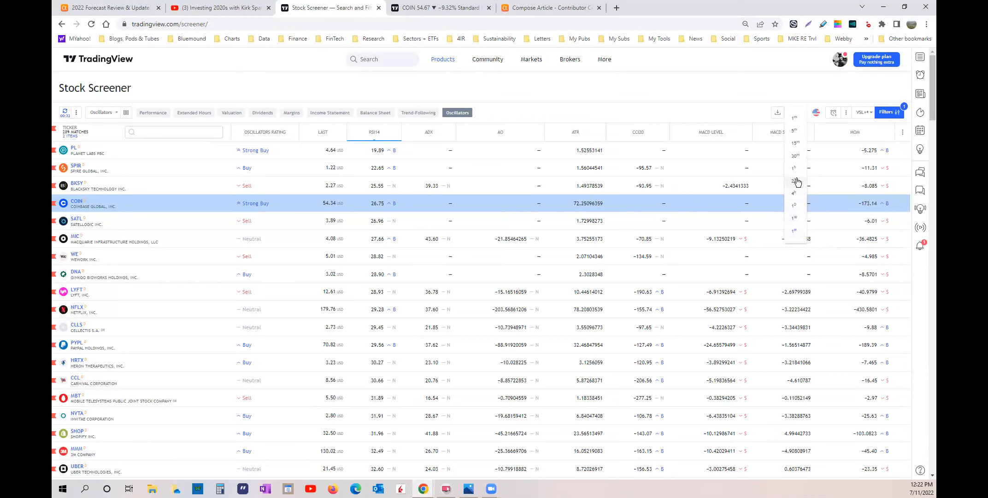
mouse_move(794, 240)
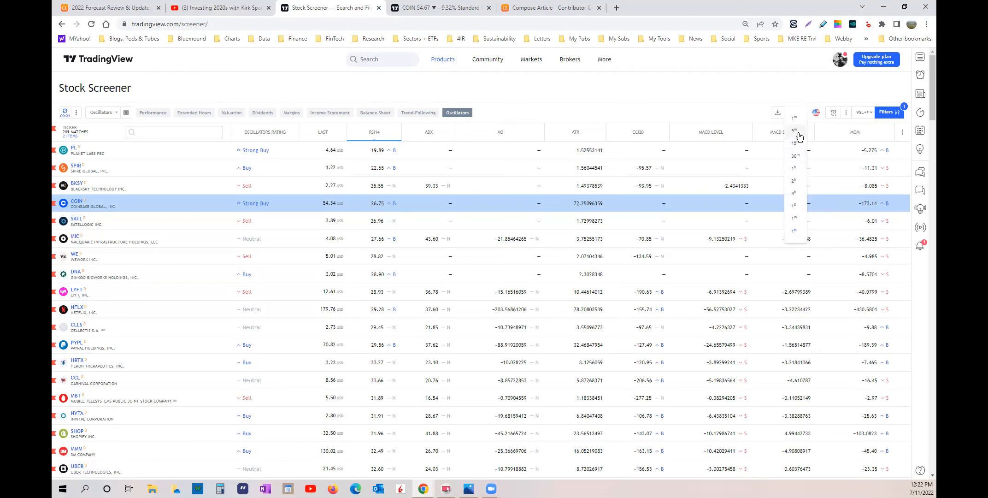
mouse_move(792, 235)
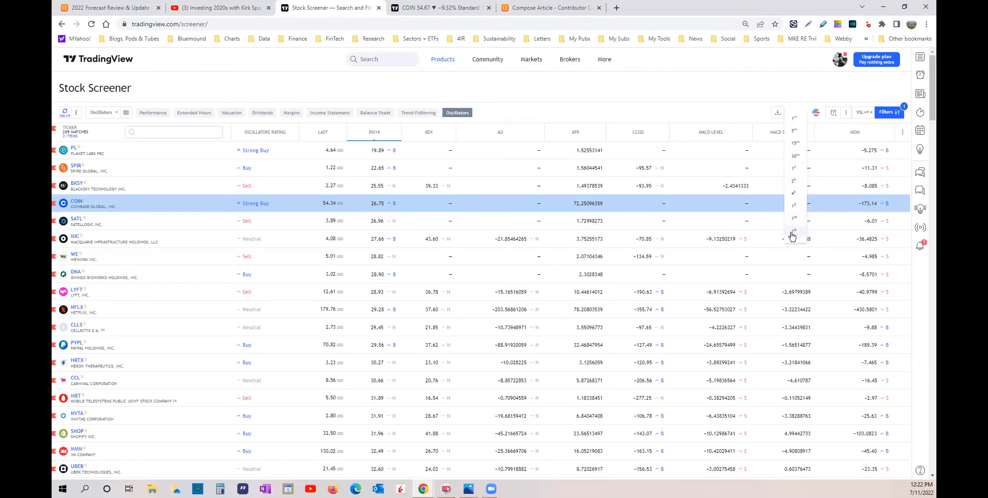
mouse_move(800, 238)
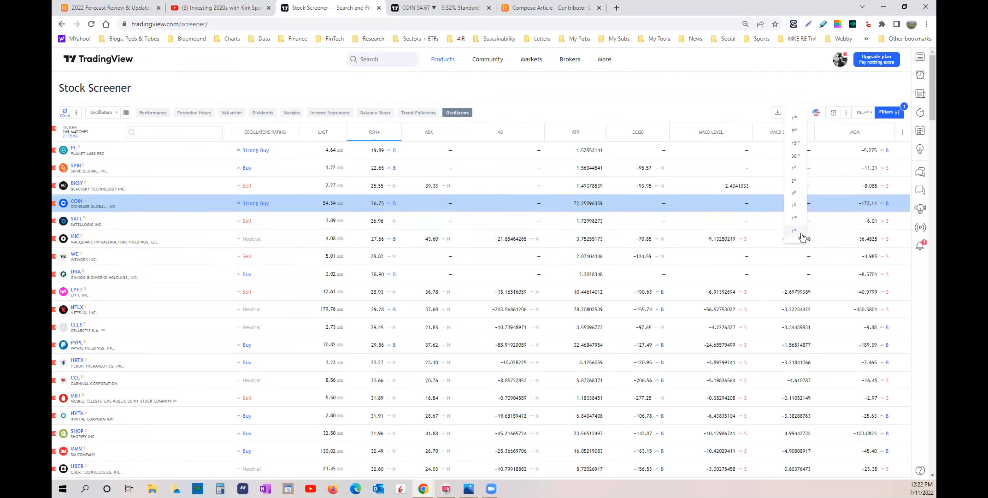
mouse_move(794, 230)
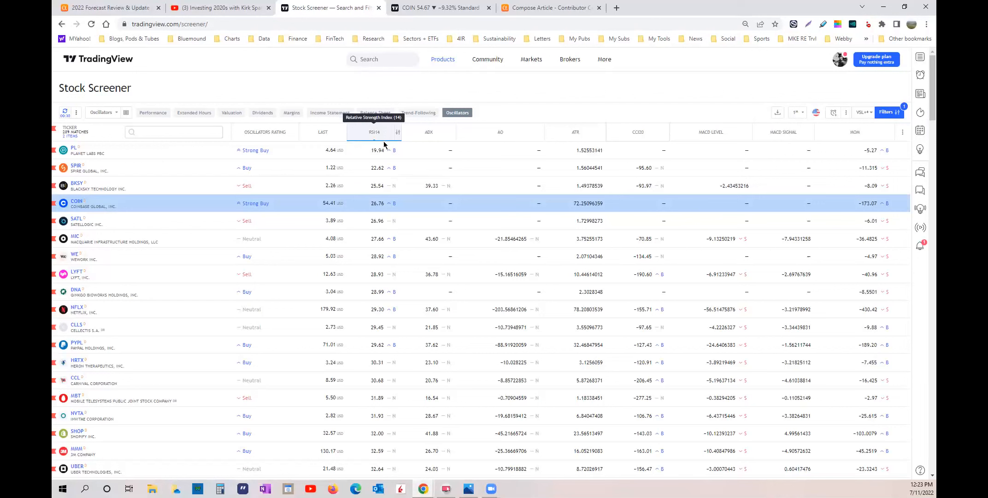
mouse_move(397, 206)
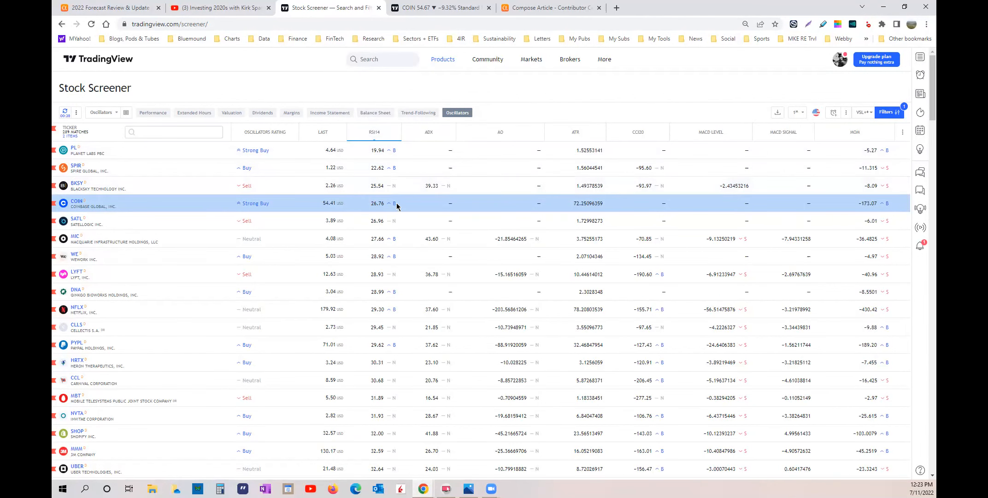
mouse_move(389, 332)
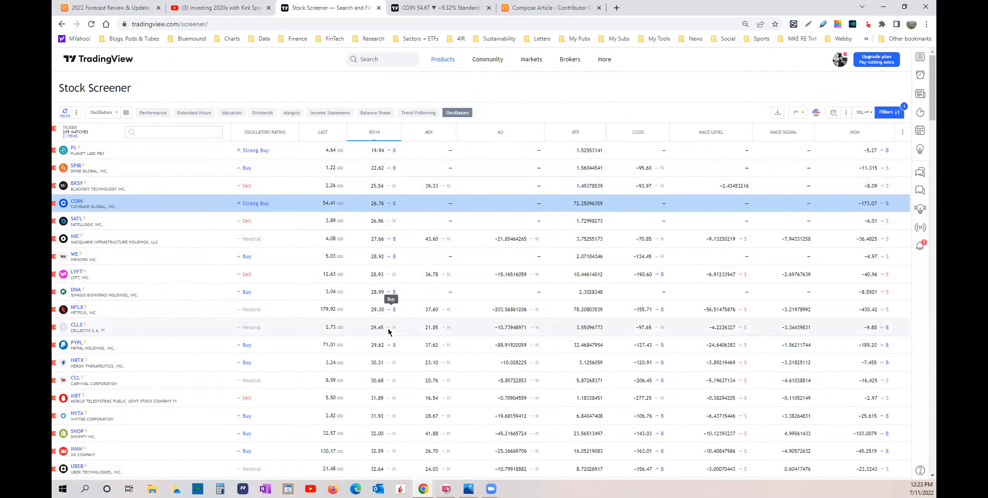
mouse_move(387, 352)
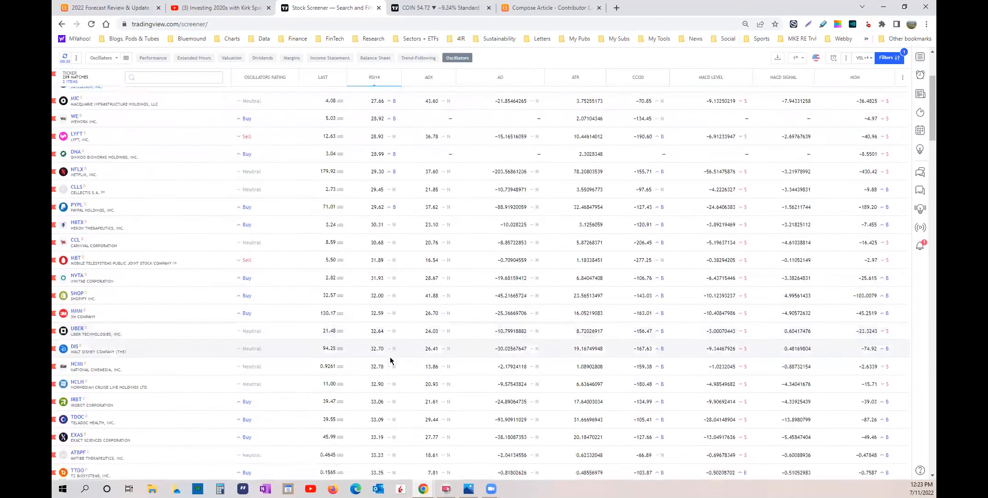
scroll(down, 3)
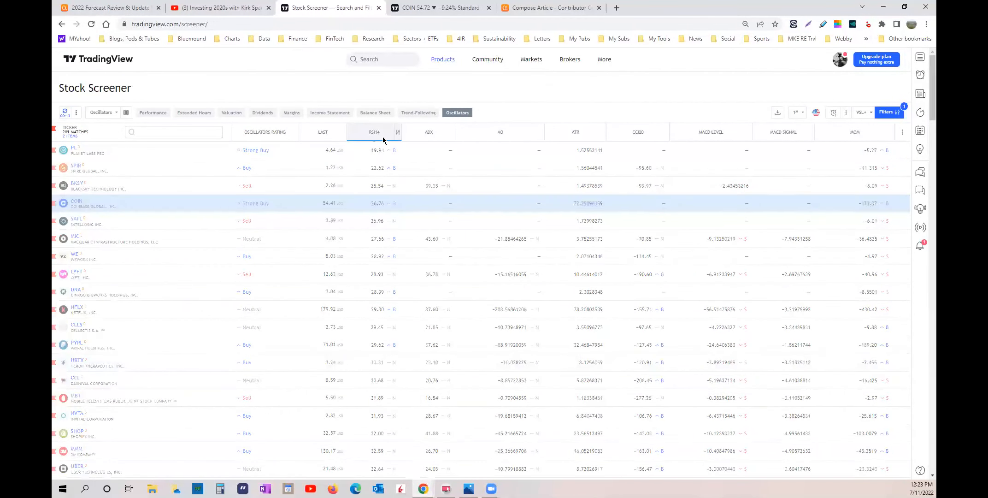
Sort the screener by RSI14 descending to compare the highest names, then ascending so MBT and LYFT lead
click(373, 132)
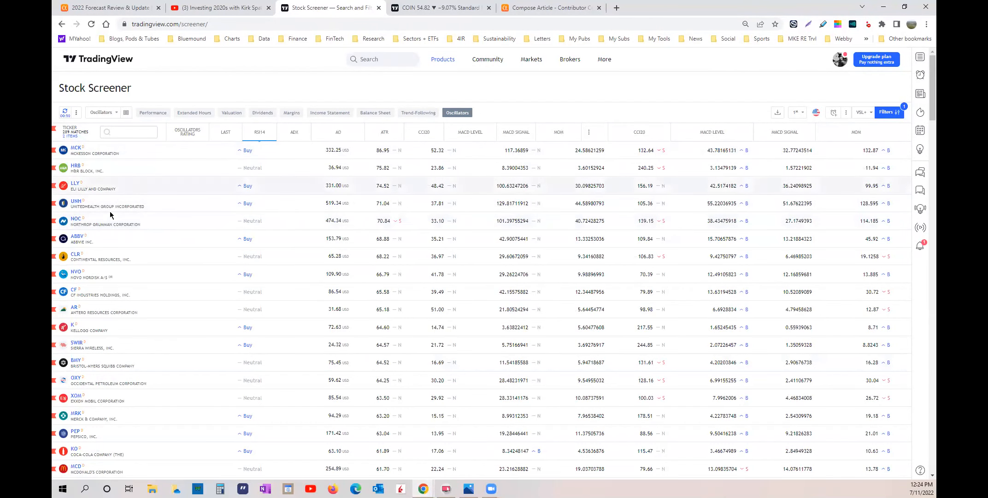
mouse_move(396, 220)
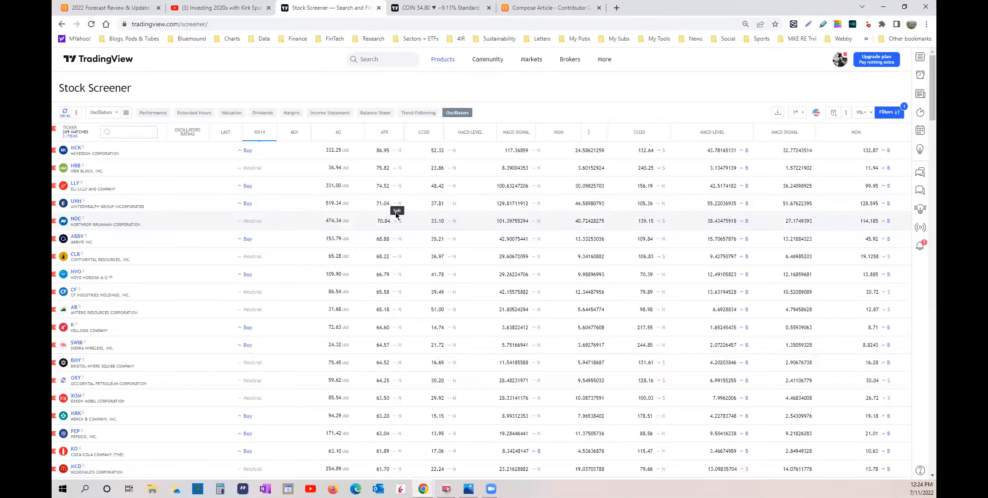
click(796, 113)
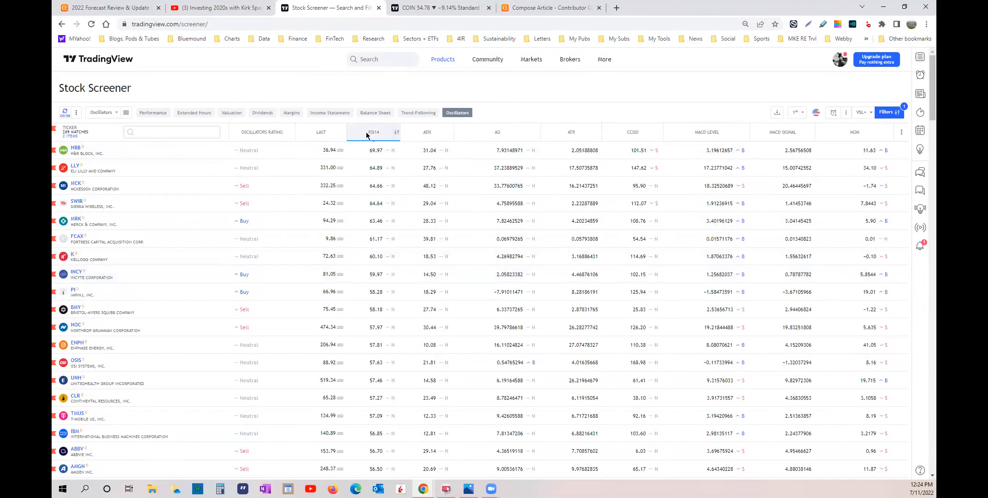
click(372, 131)
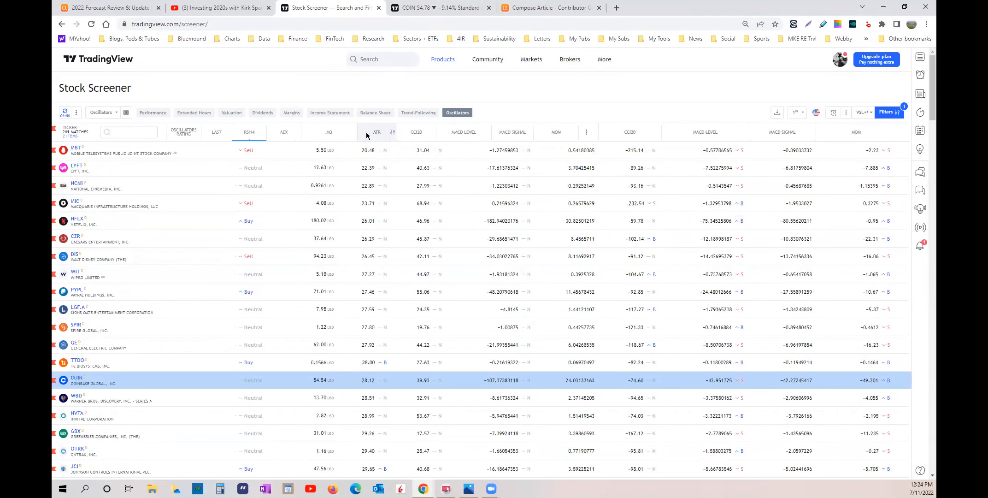
click(367, 133)
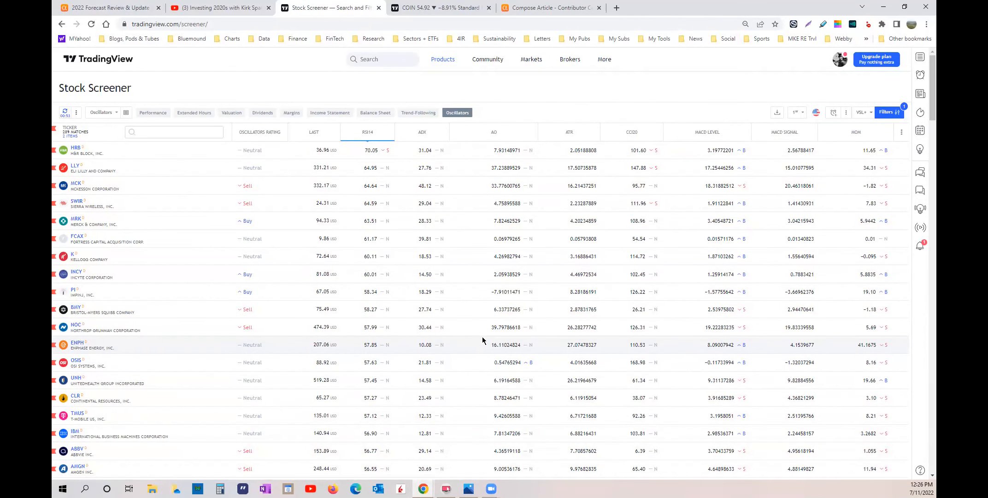
mouse_move(471, 348)
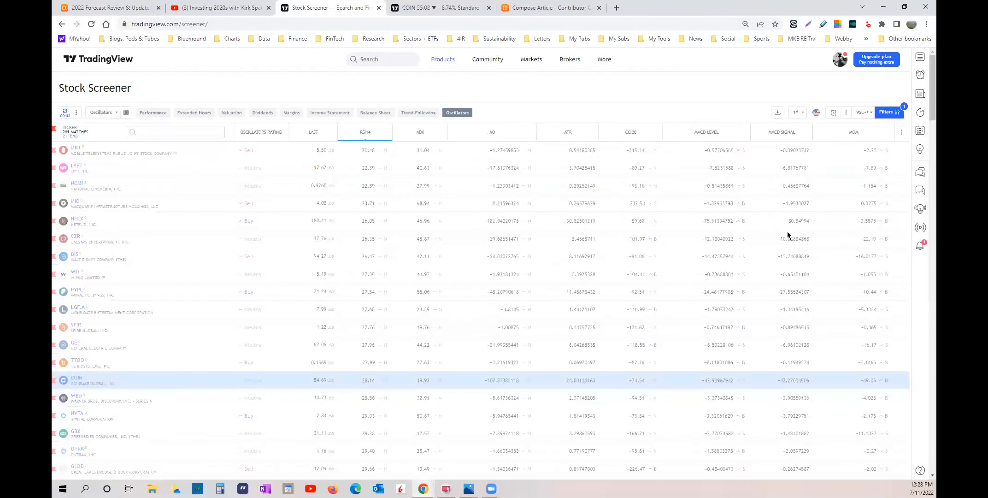
Restore the RSI14-ascending list led by PL, SPIR and BKSY with COIN fourth
click(366, 131)
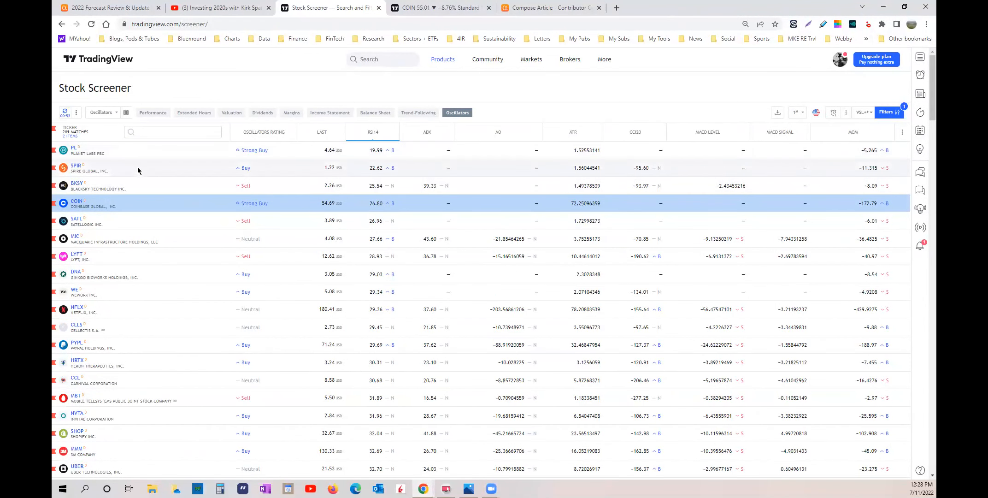
mouse_move(144, 183)
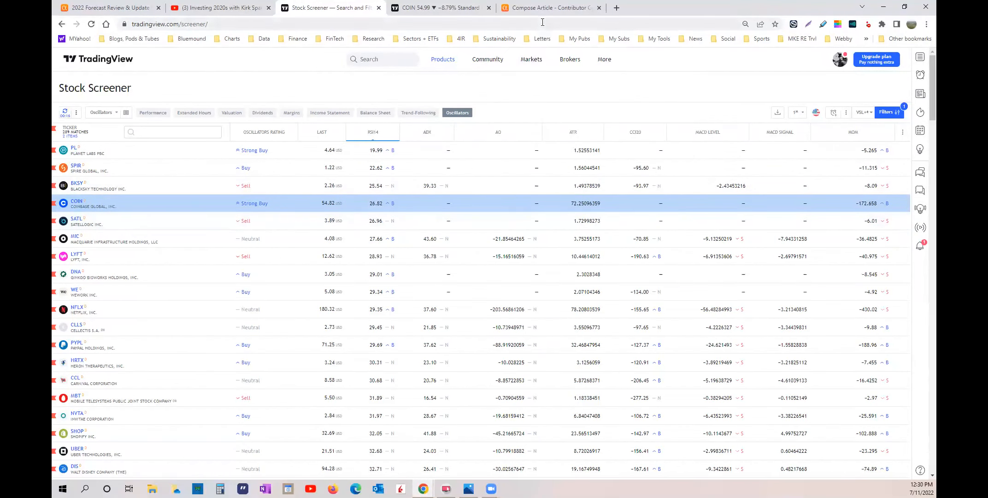
click(550, 8)
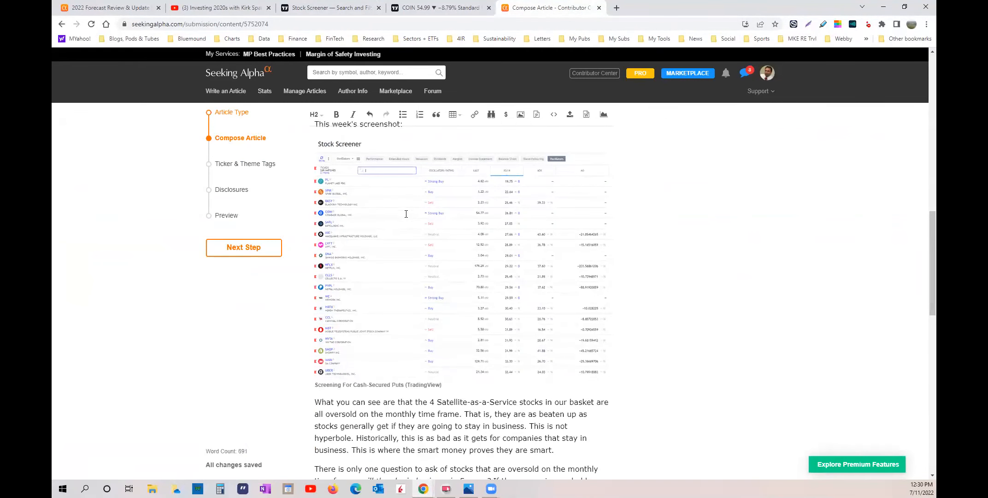
scroll(down, 3)
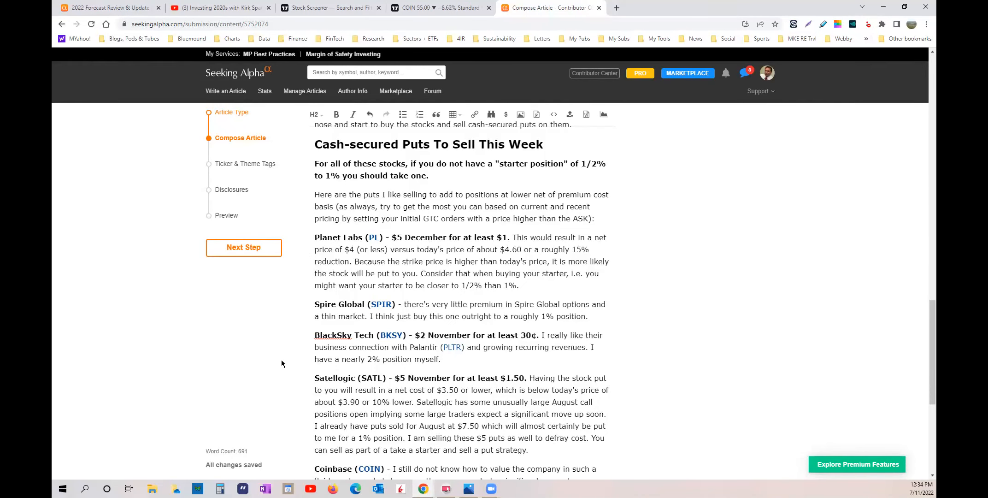
scroll(down, 3)
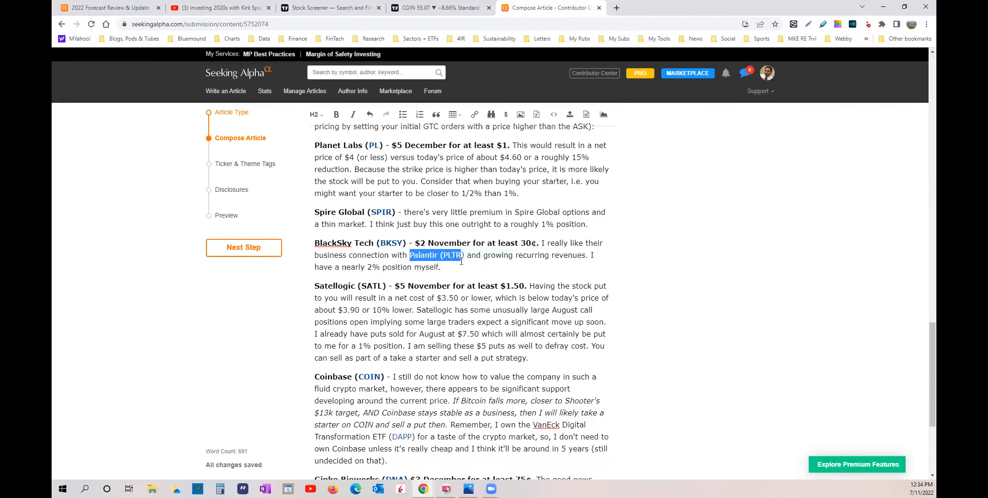
click(336, 114)
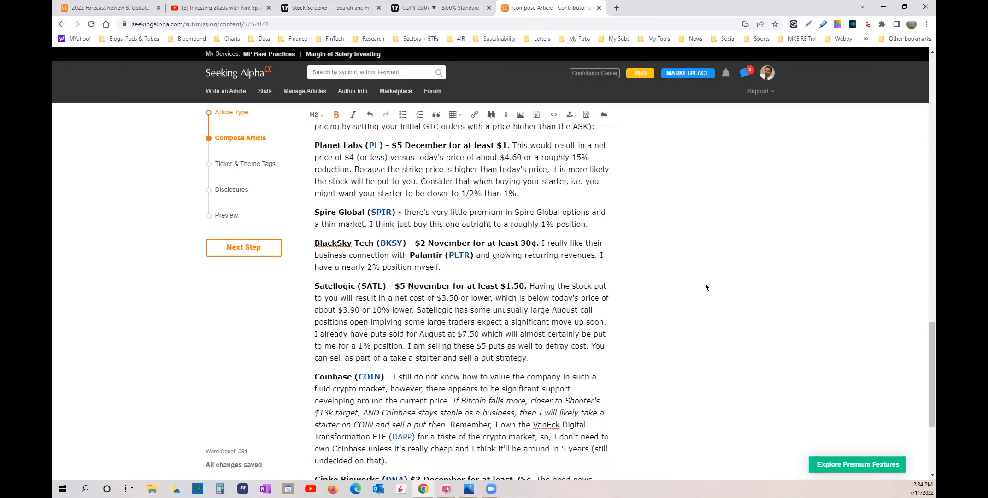
mouse_move(678, 346)
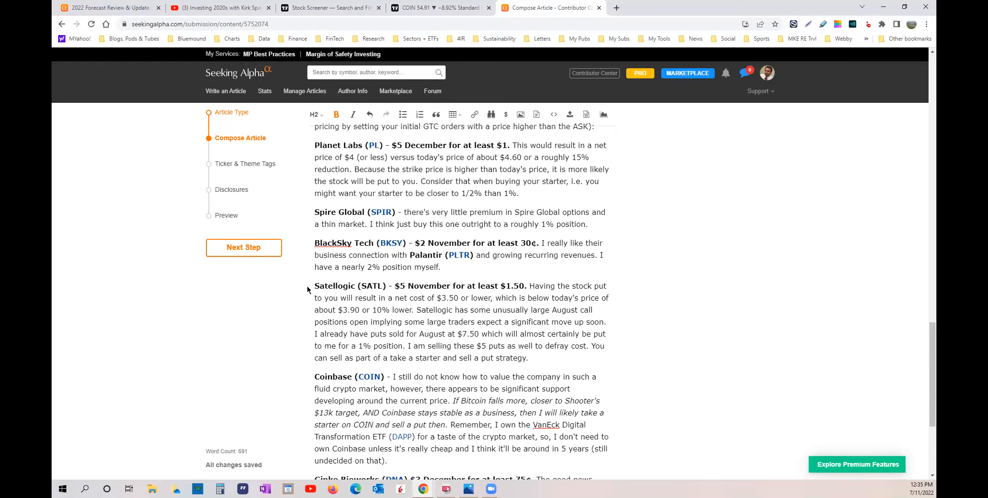
click(407, 286)
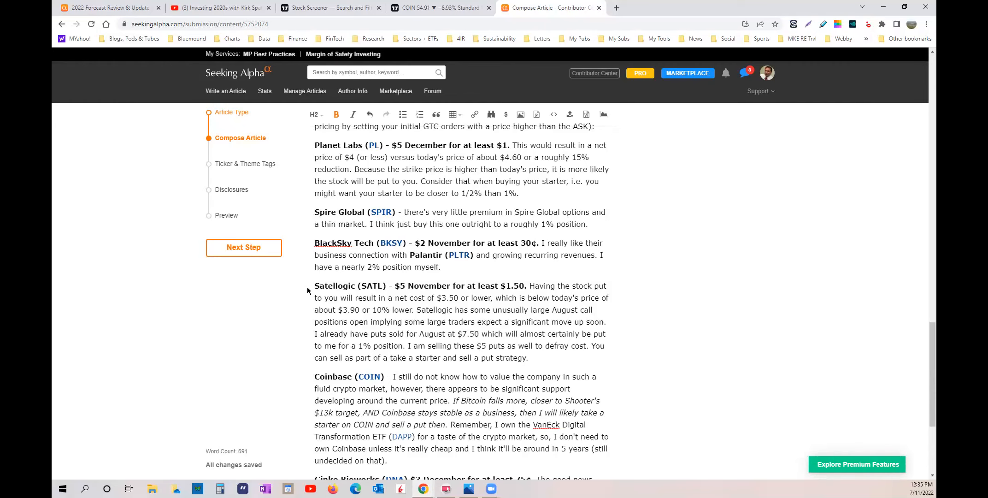
click(408, 286)
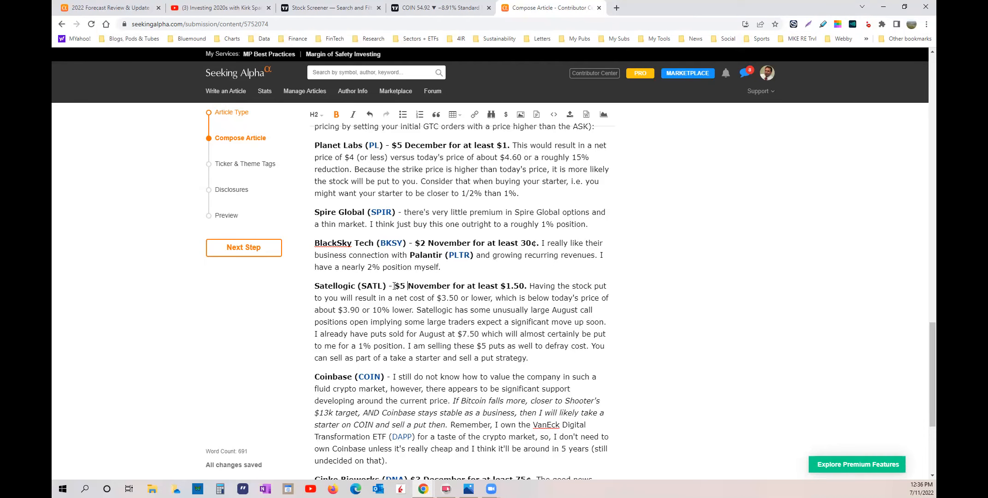
drag(394, 286, 517, 285)
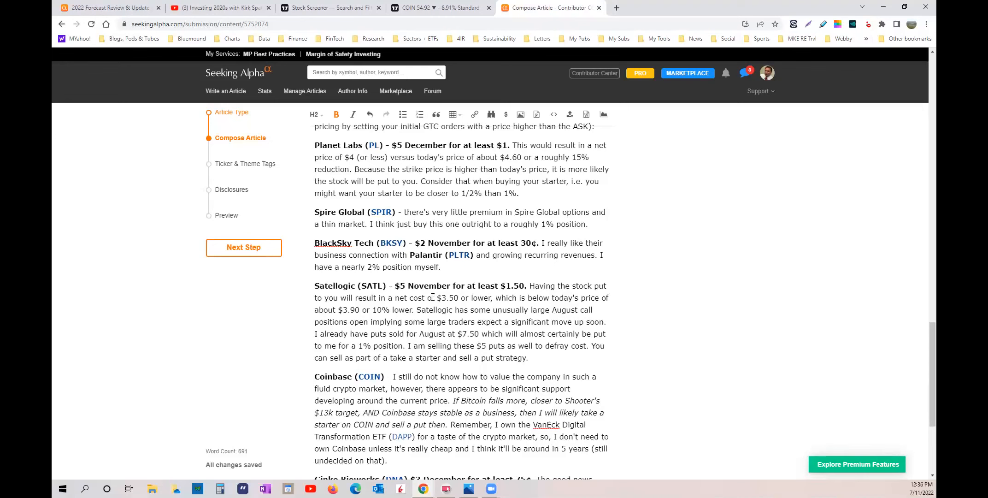
mouse_move(626, 342)
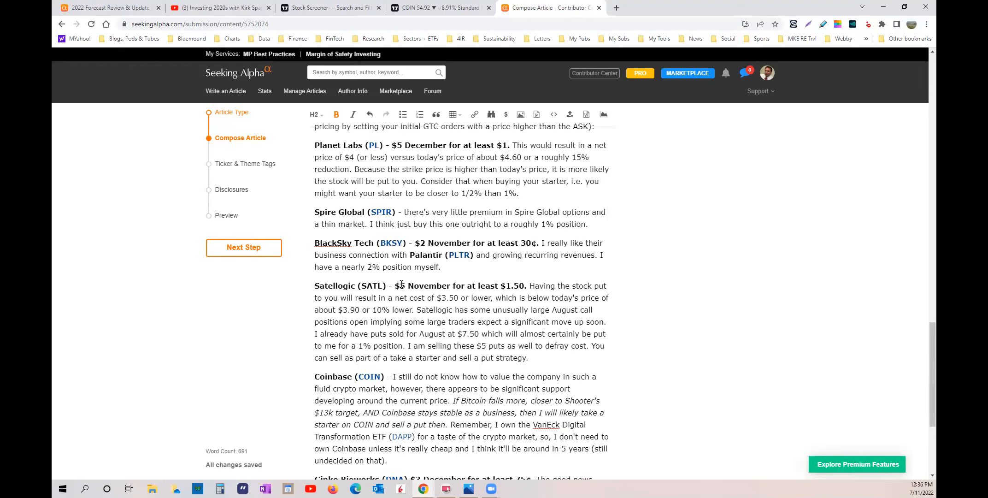
drag(401, 286, 525, 285)
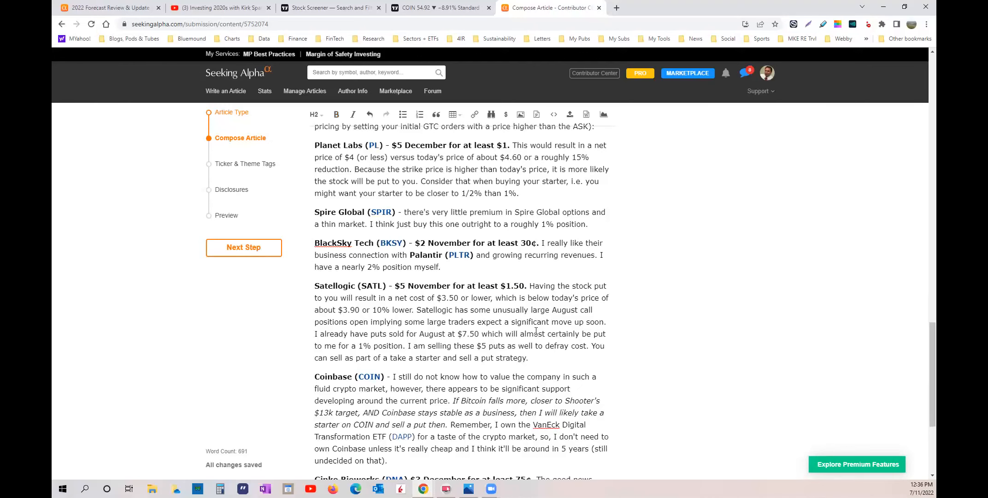
mouse_move(415, 286)
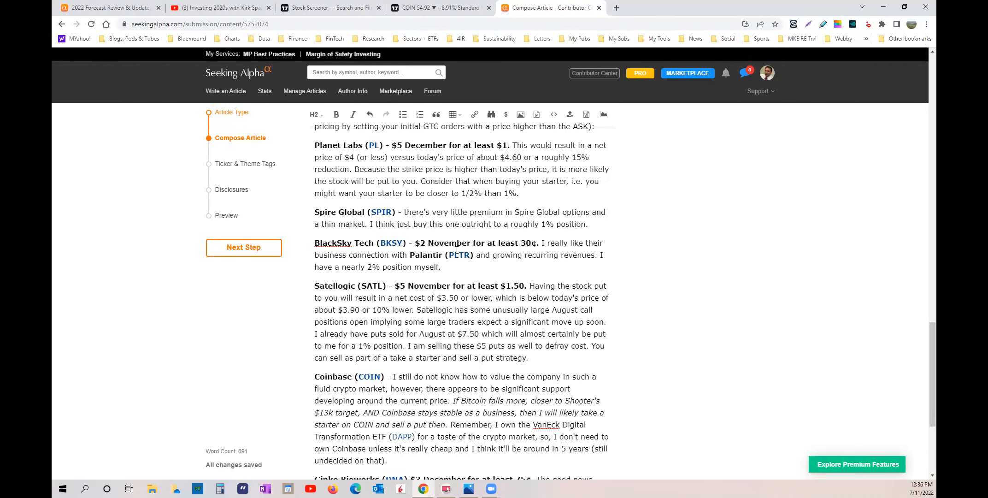
scroll(down, 3)
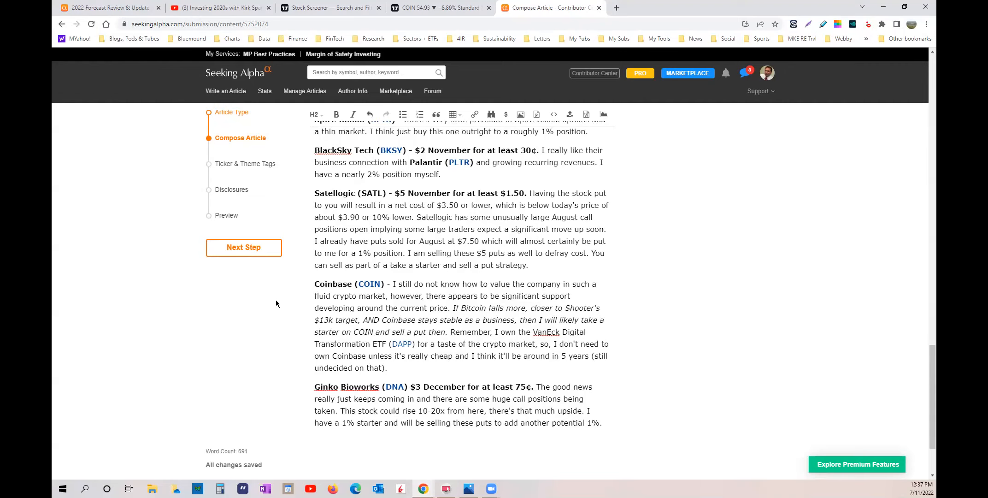
click(537, 240)
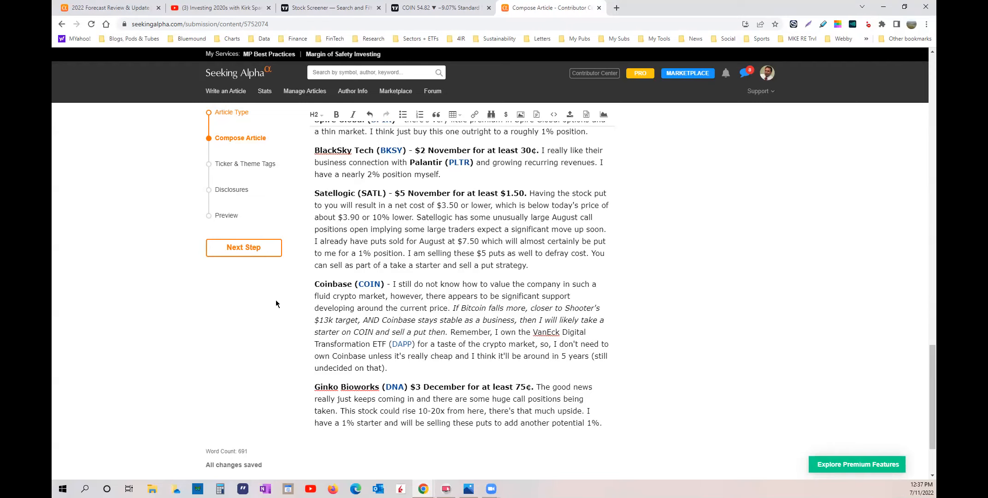
click(536, 241)
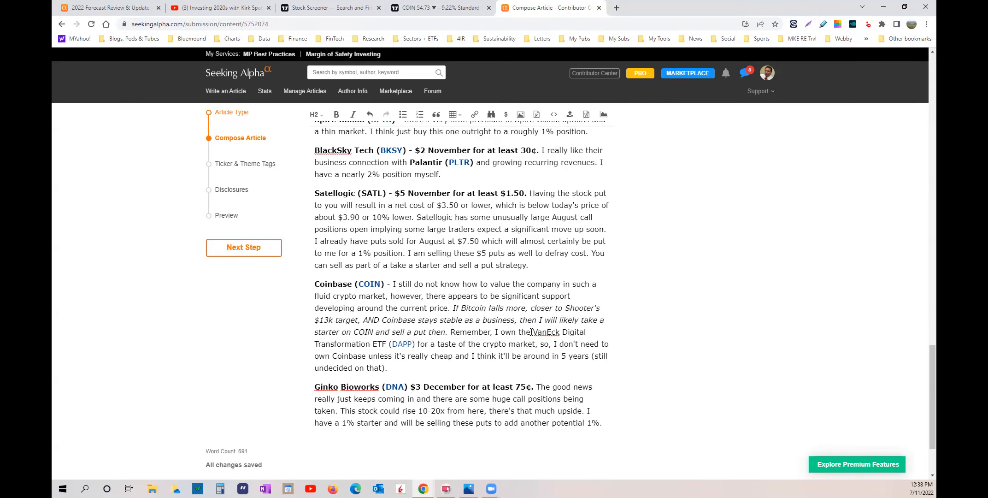
Select 'VanEck Digital Transformation ETF (DAPP)' in the Coinbase paragraph for bolding
drag(531, 332, 414, 344)
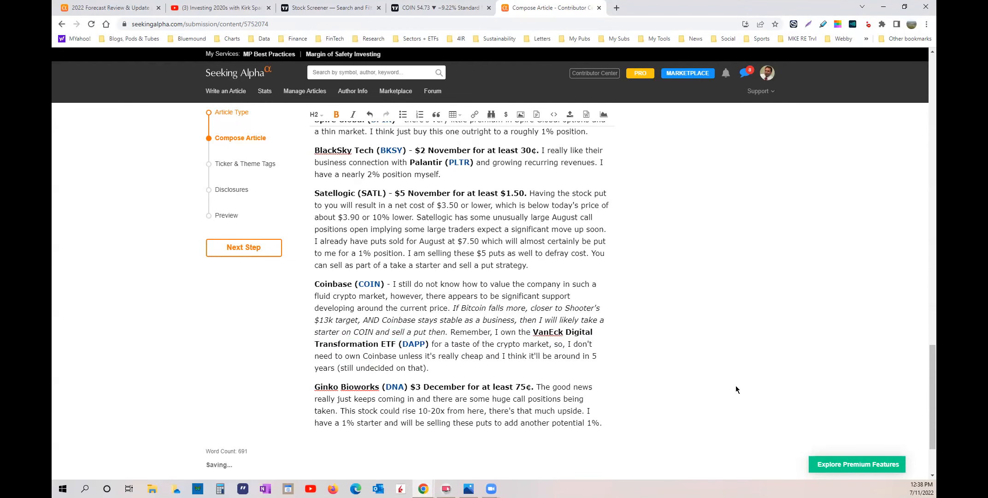
mouse_move(694, 391)
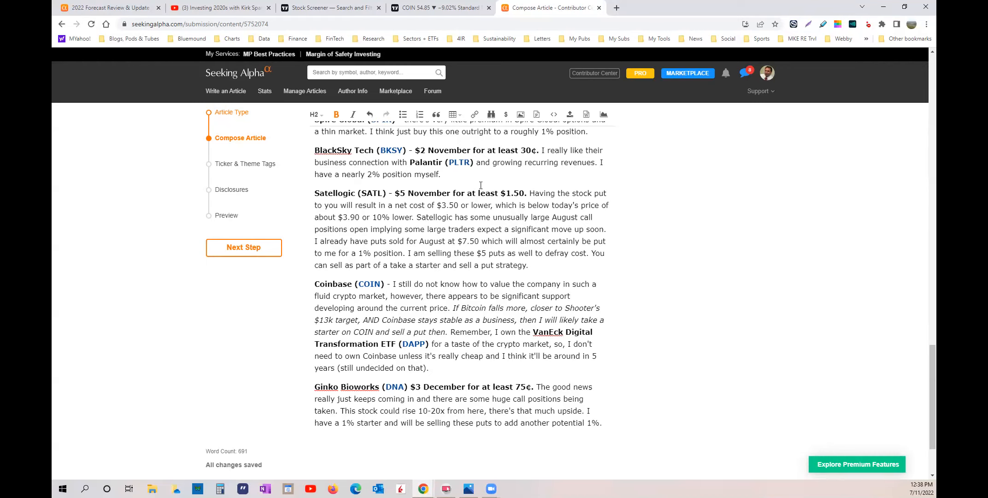
mouse_move(539, 330)
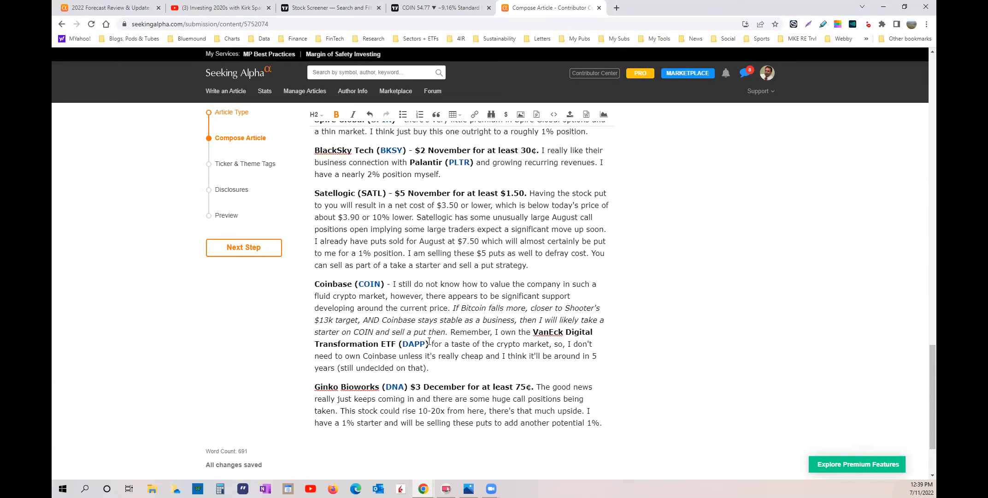
mouse_move(428, 344)
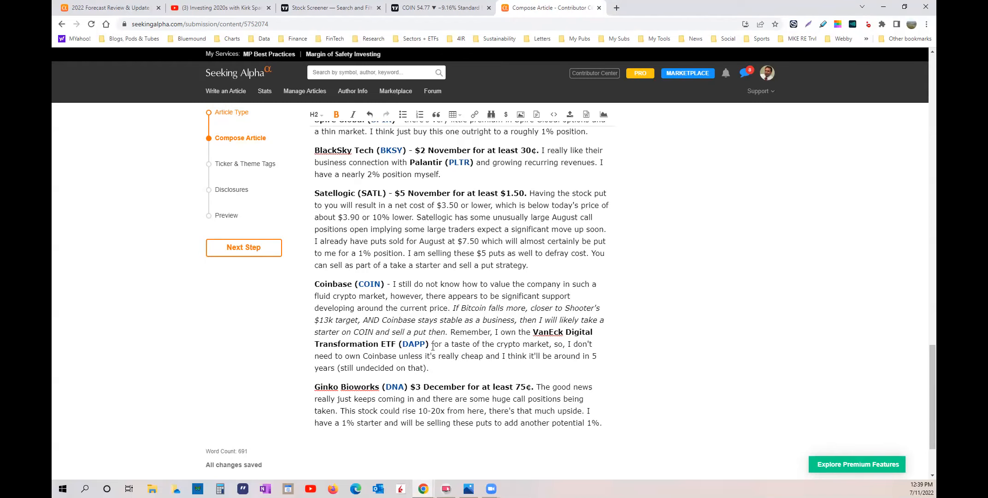
mouse_move(430, 345)
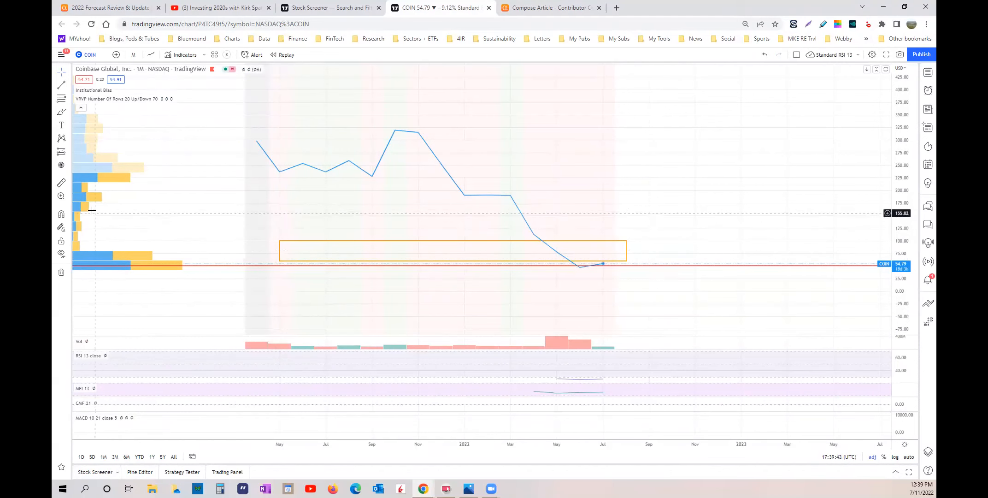
mouse_move(82, 237)
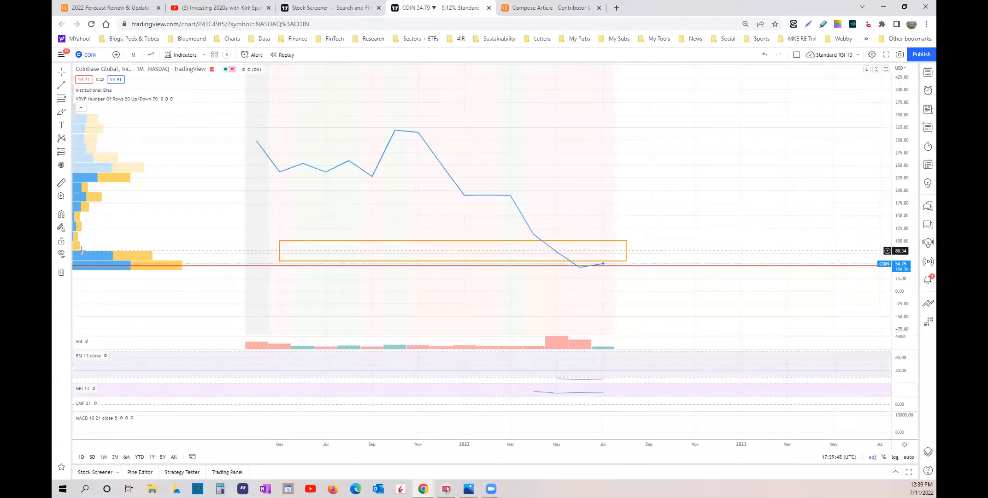
mouse_move(130, 258)
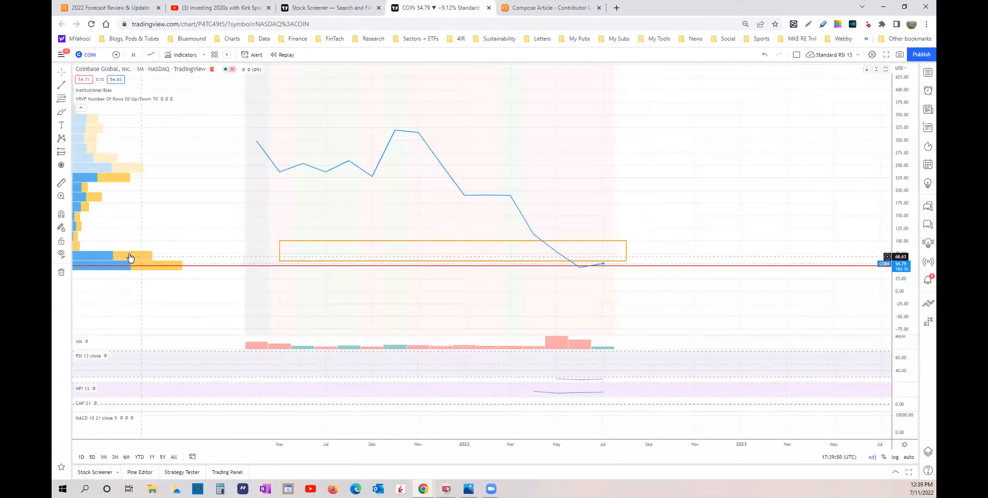
mouse_move(83, 271)
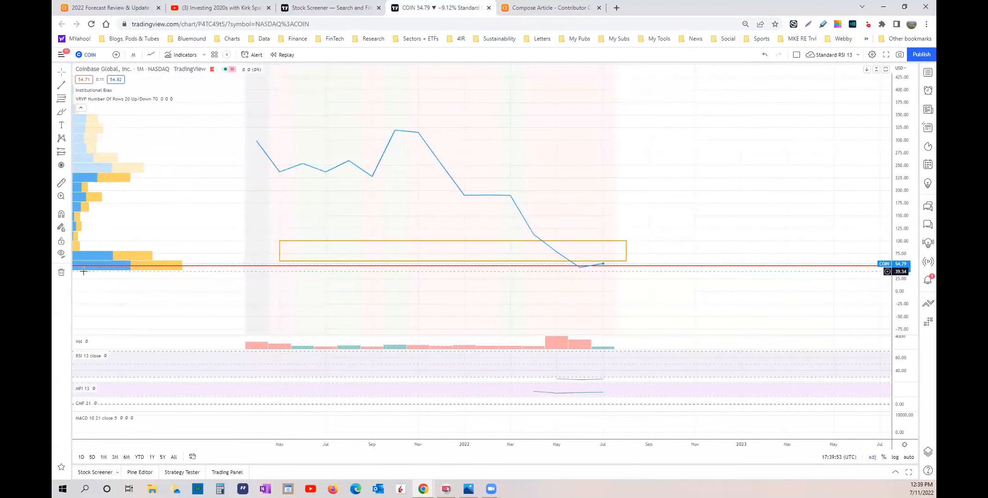
mouse_move(123, 270)
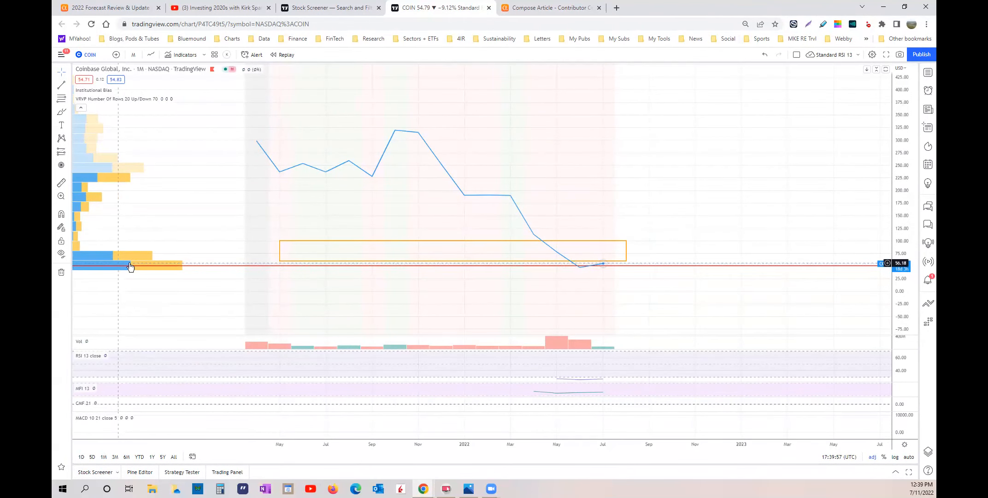
mouse_move(604, 267)
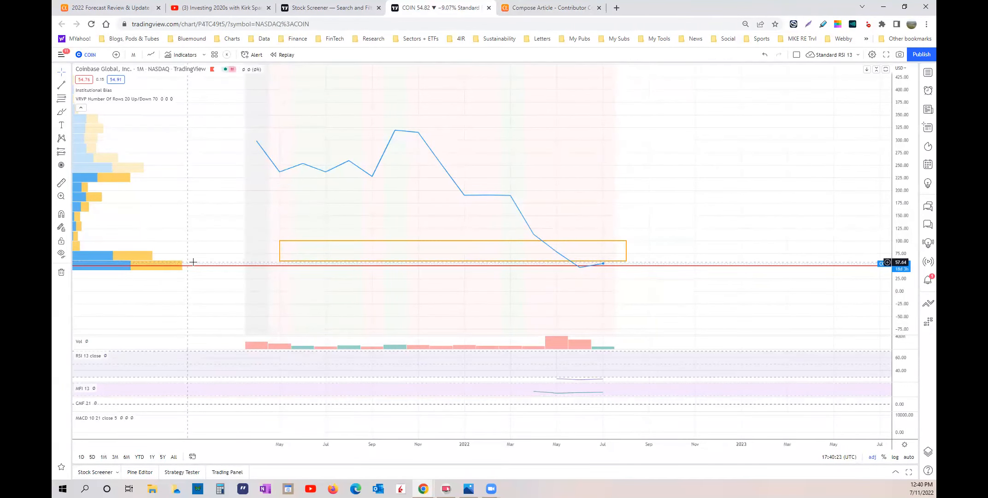
mouse_move(195, 271)
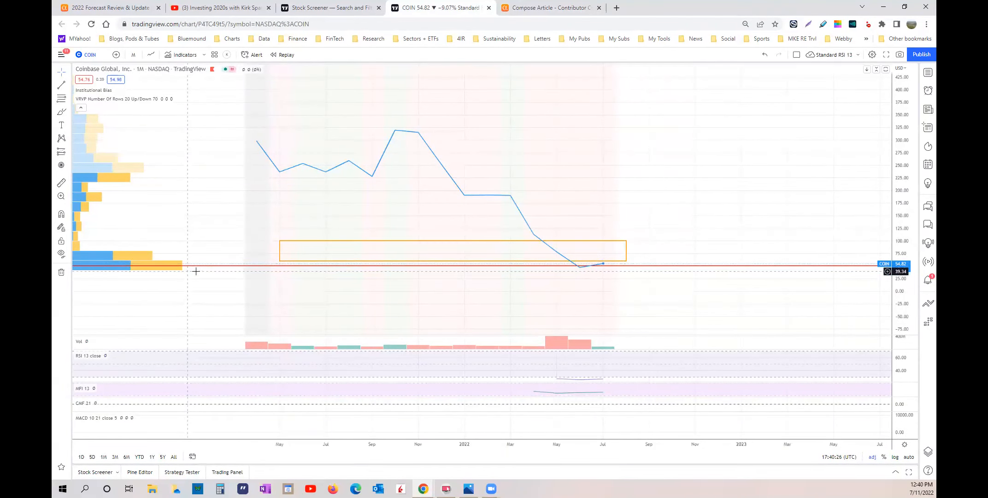
mouse_move(210, 270)
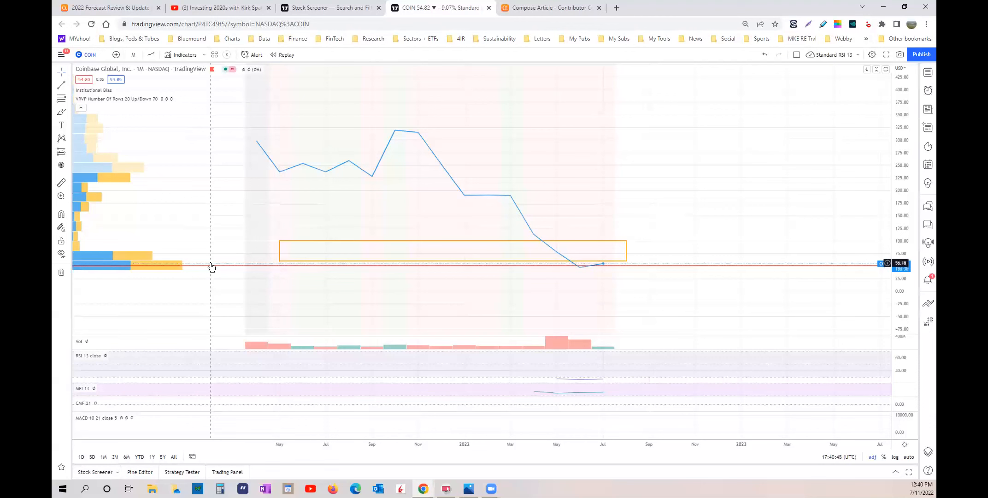
mouse_move(588, 266)
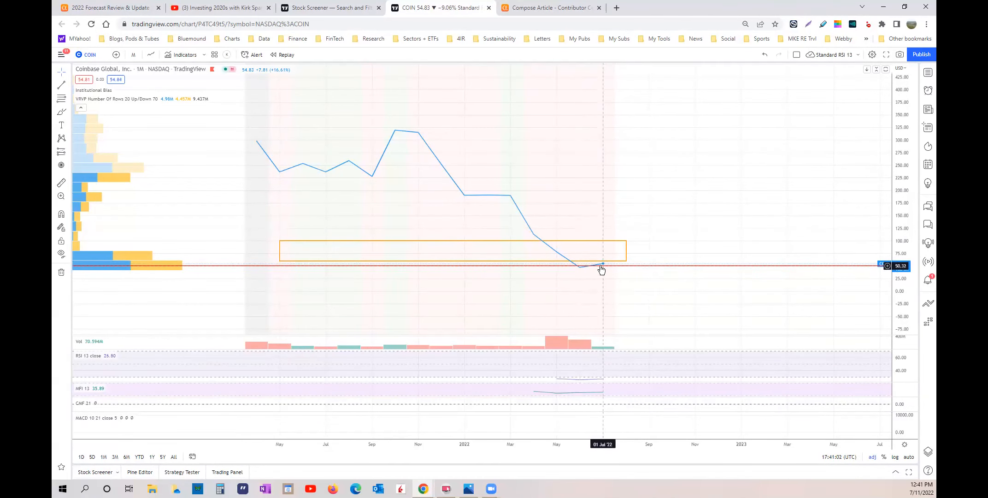
mouse_move(592, 268)
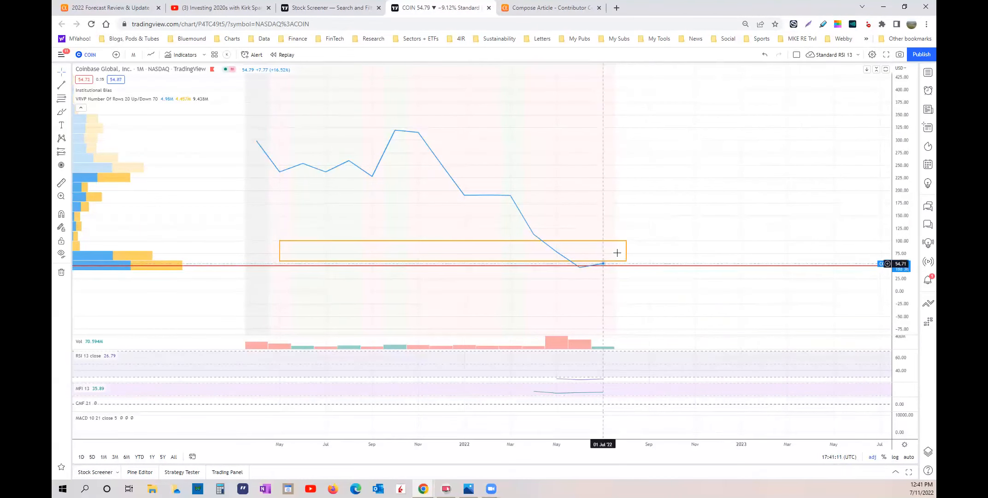
mouse_move(740, 125)
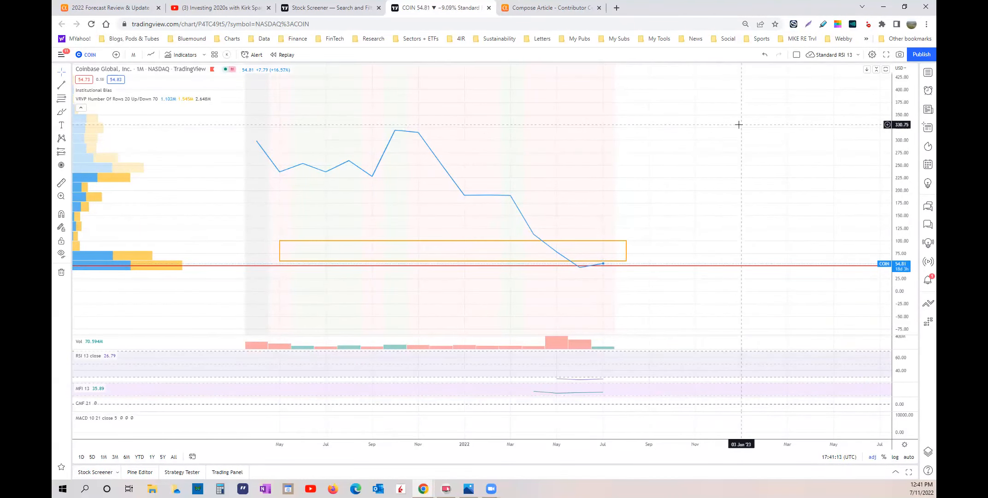
mouse_move(609, 268)
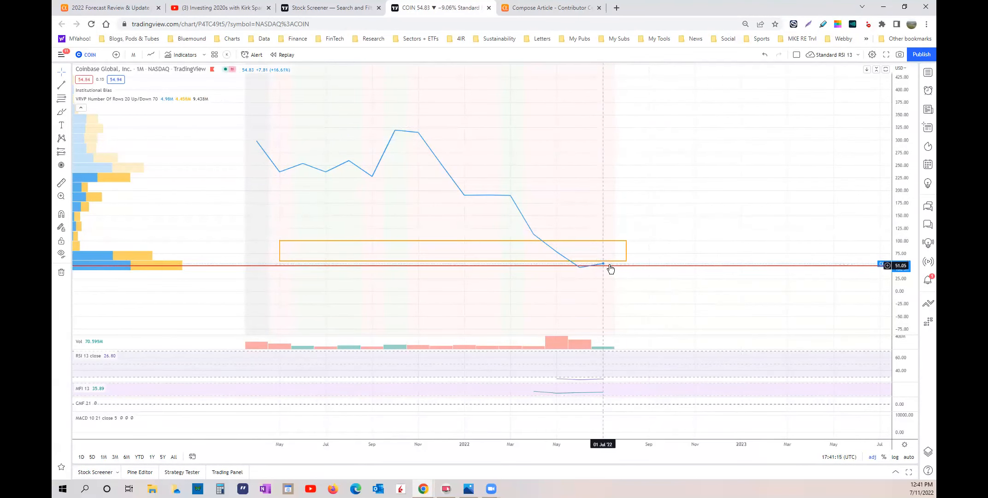
mouse_move(678, 266)
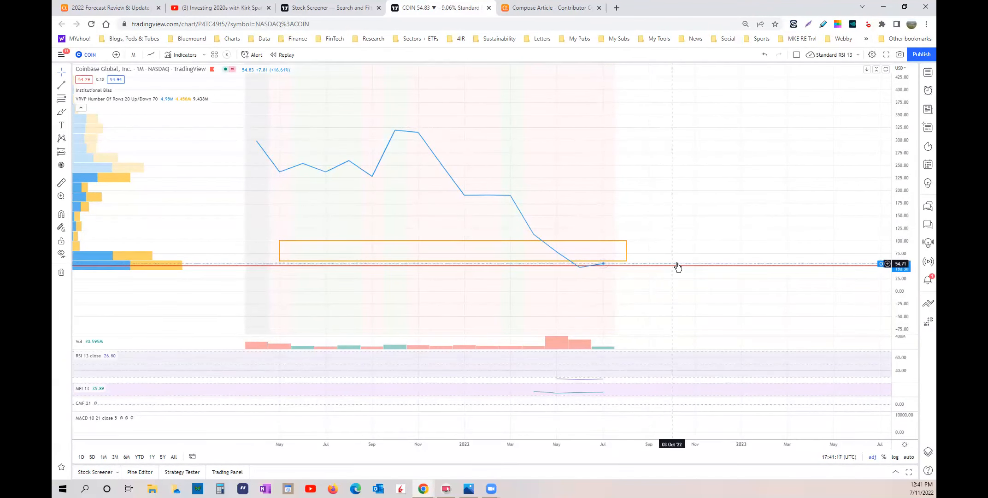
mouse_move(580, 267)
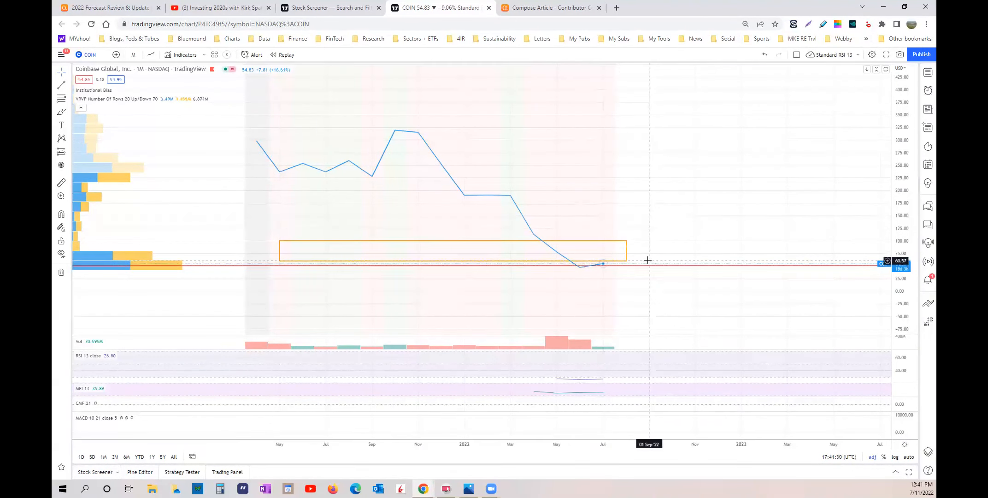
mouse_move(622, 264)
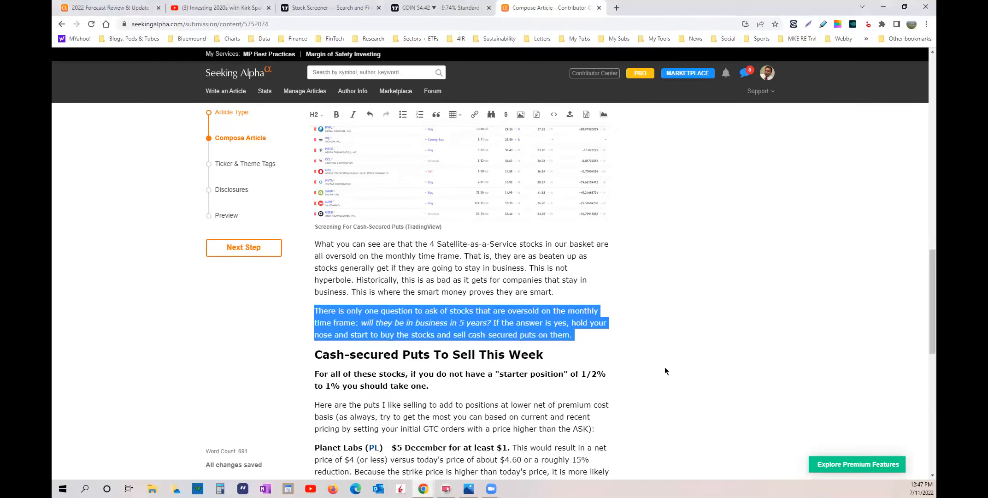
mouse_move(657, 379)
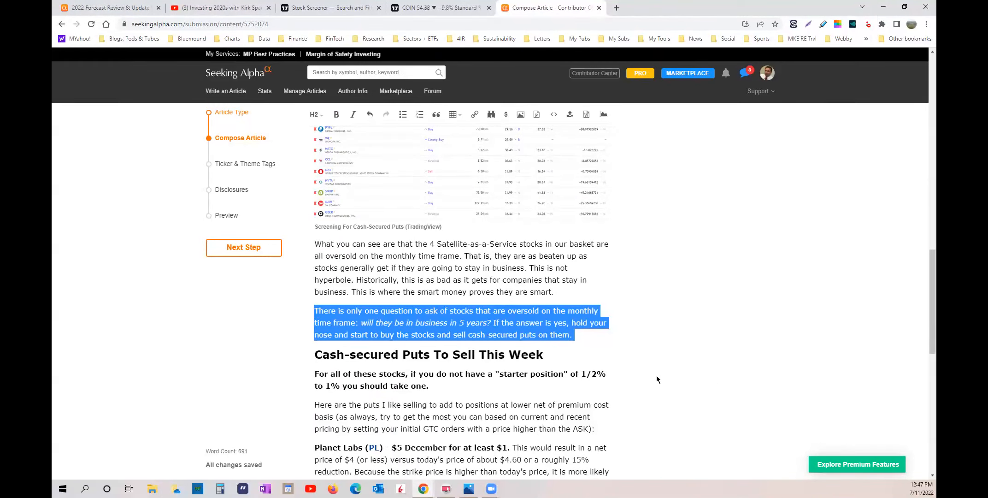
Scroll through the put picks from Planet Labs down to Coinbase to reread them
scroll(down, 3)
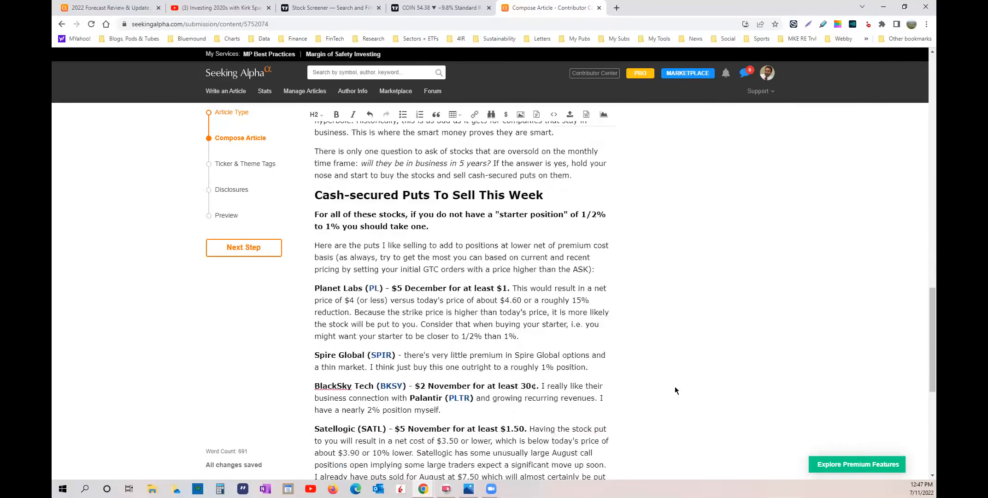
scroll(down, 3)
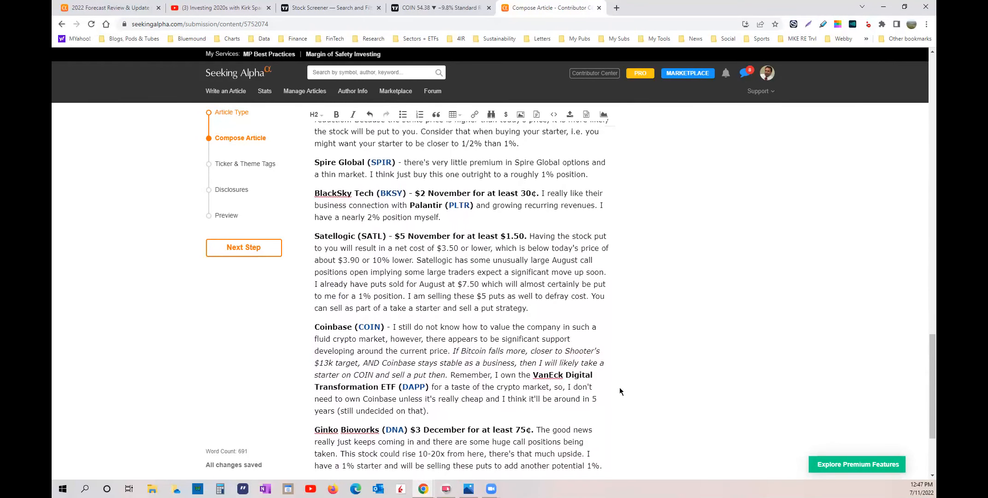
scroll(down, 3)
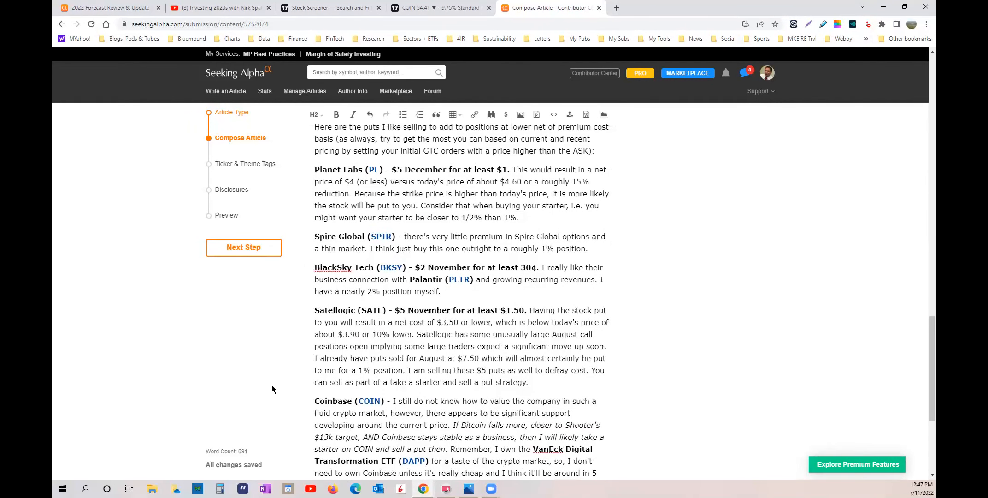
scroll(down, 3)
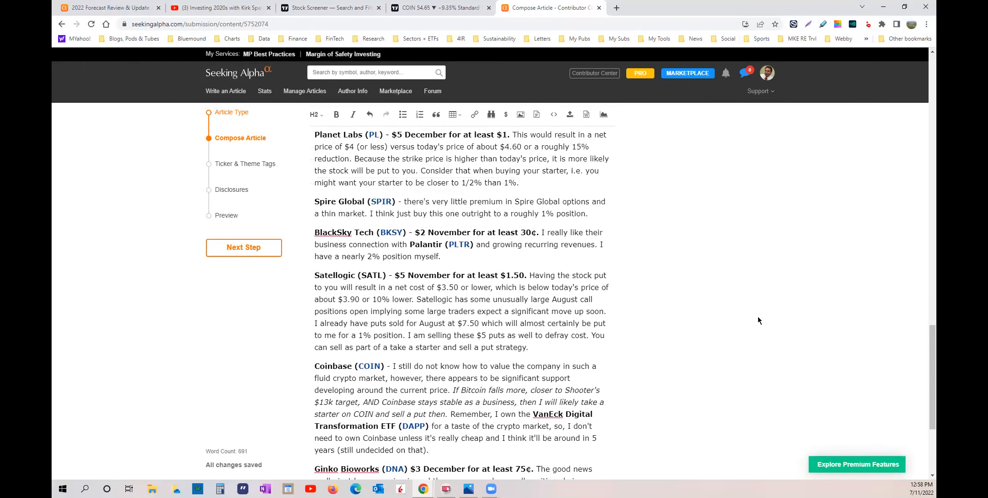
scroll(down, 3)
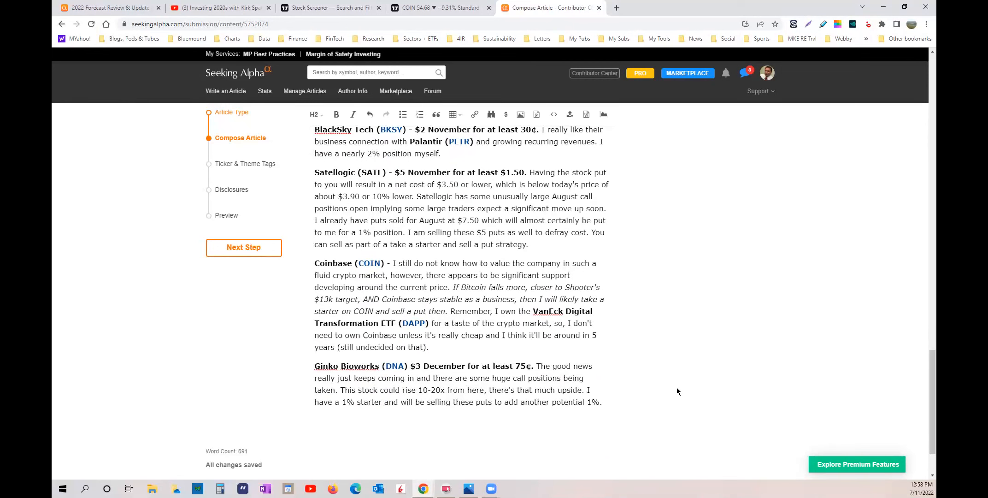
scroll(up, 3)
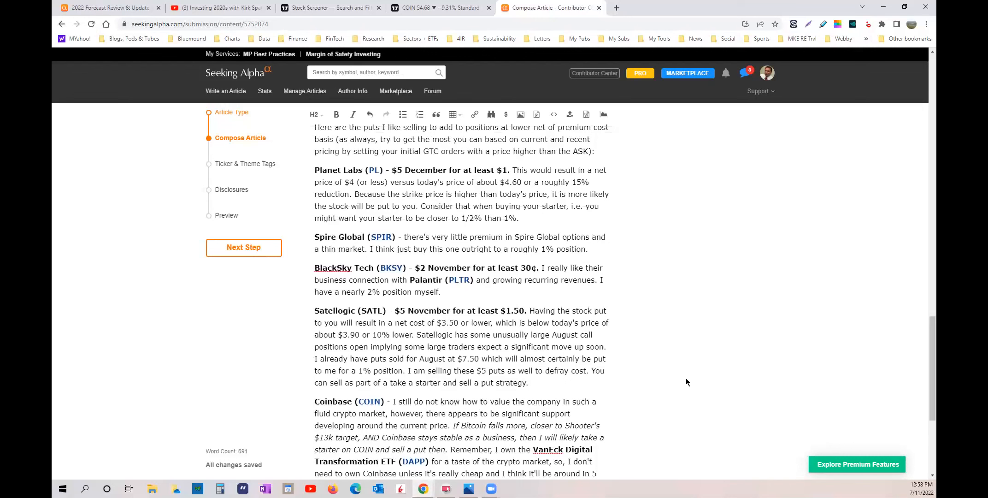
mouse_move(679, 378)
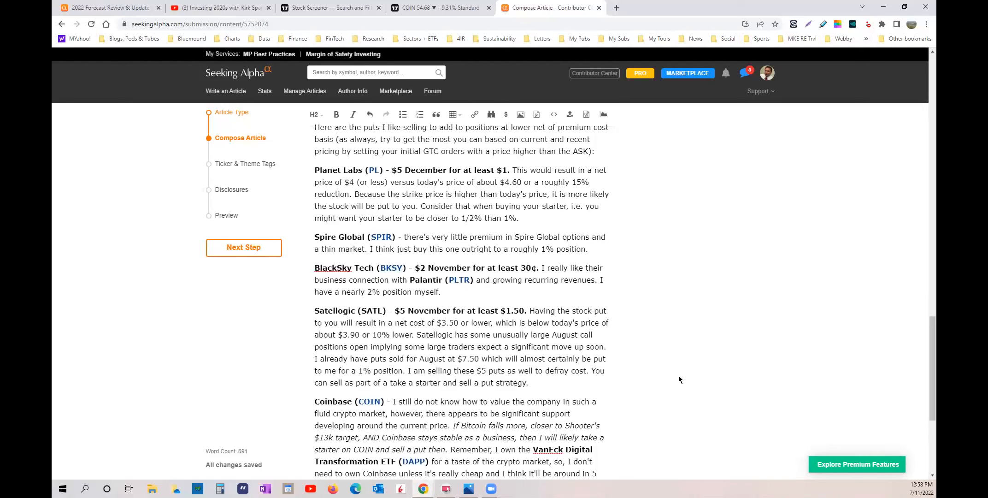
mouse_move(658, 377)
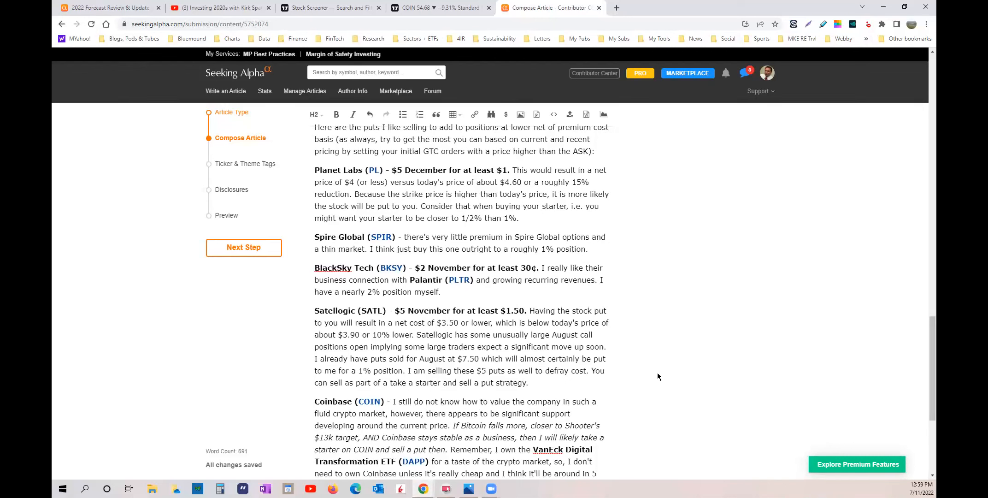
mouse_move(671, 379)
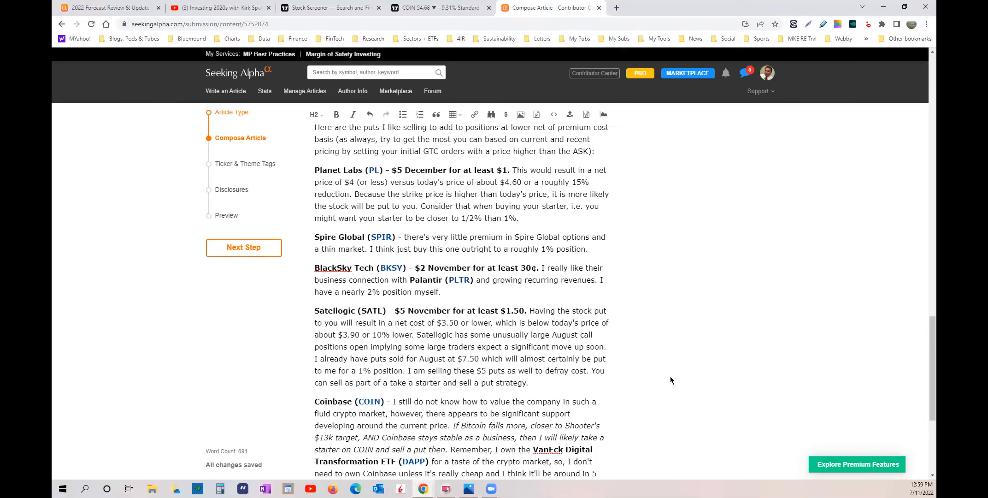
mouse_move(664, 383)
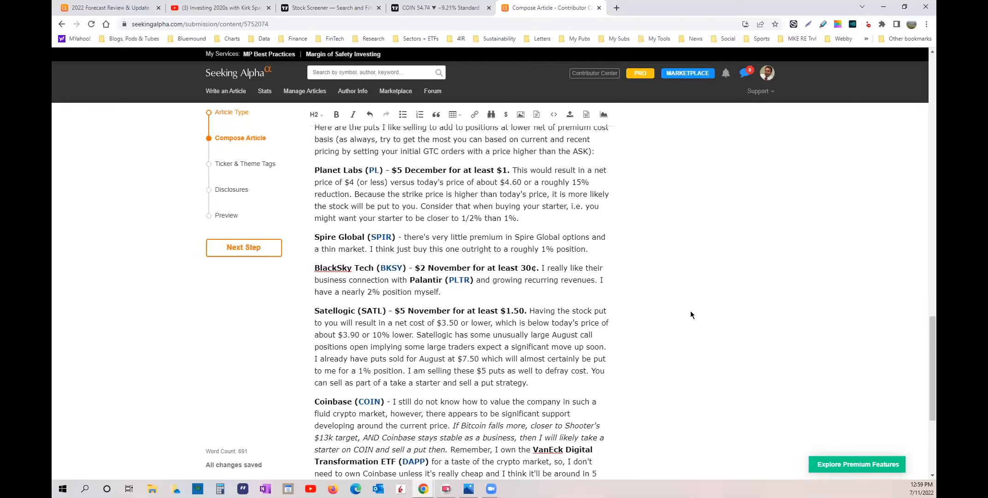
mouse_move(674, 323)
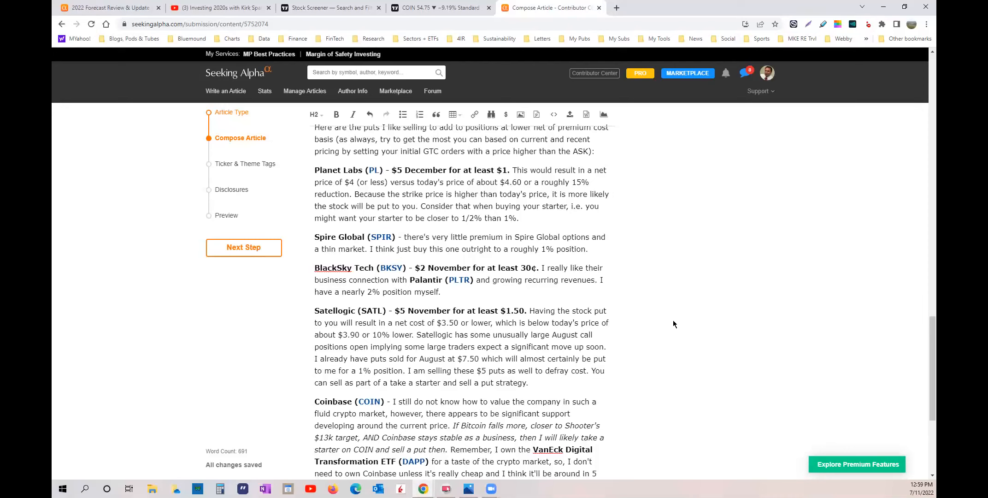
mouse_move(666, 322)
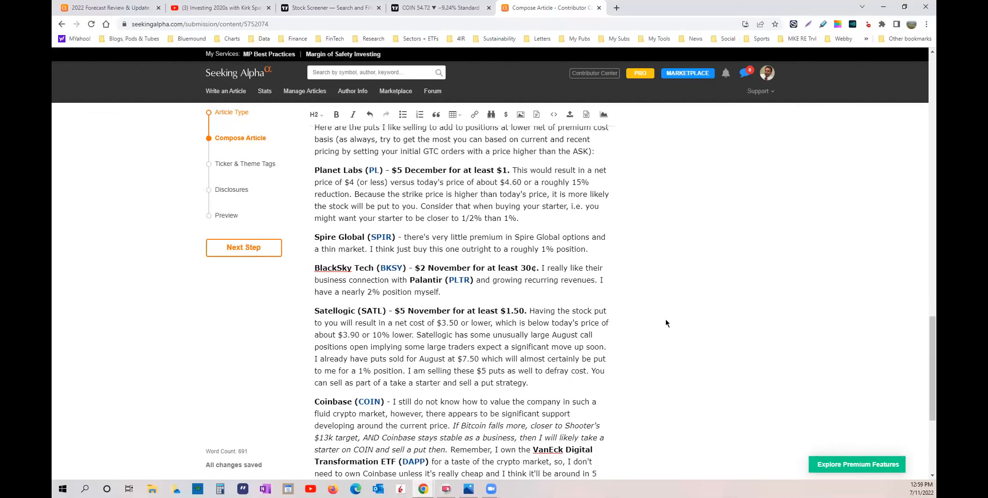
mouse_move(595, 269)
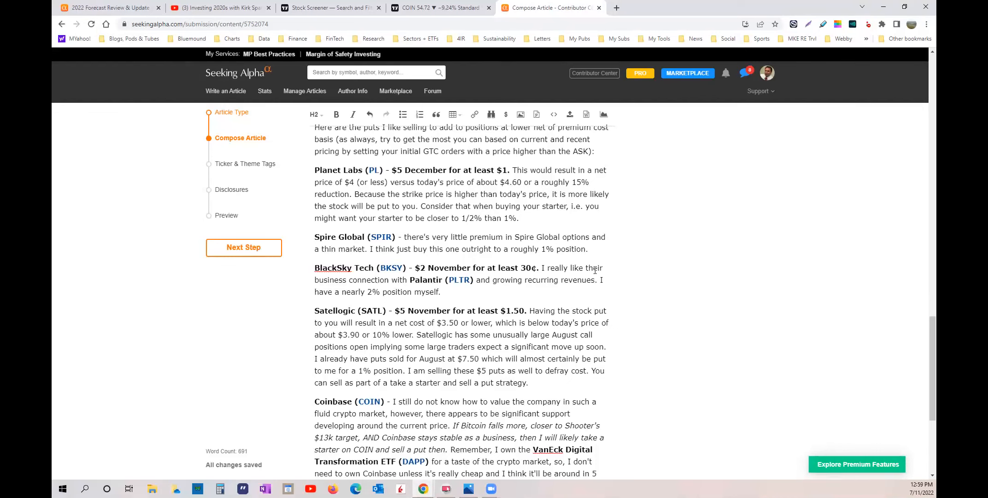
mouse_move(689, 330)
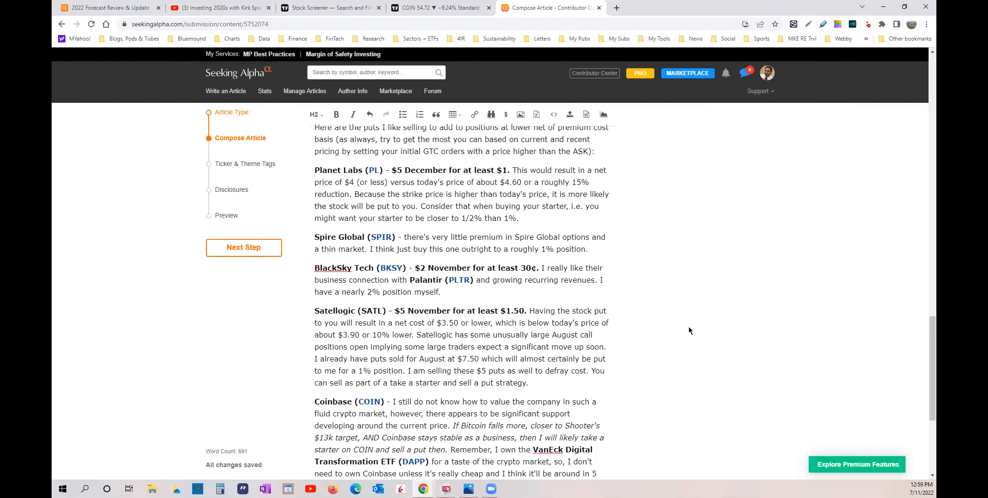
mouse_move(670, 326)
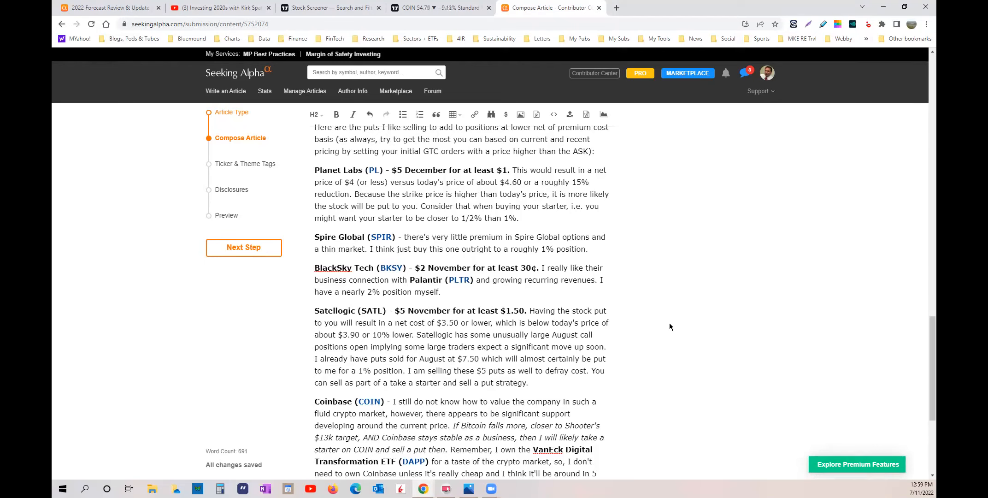
mouse_move(667, 324)
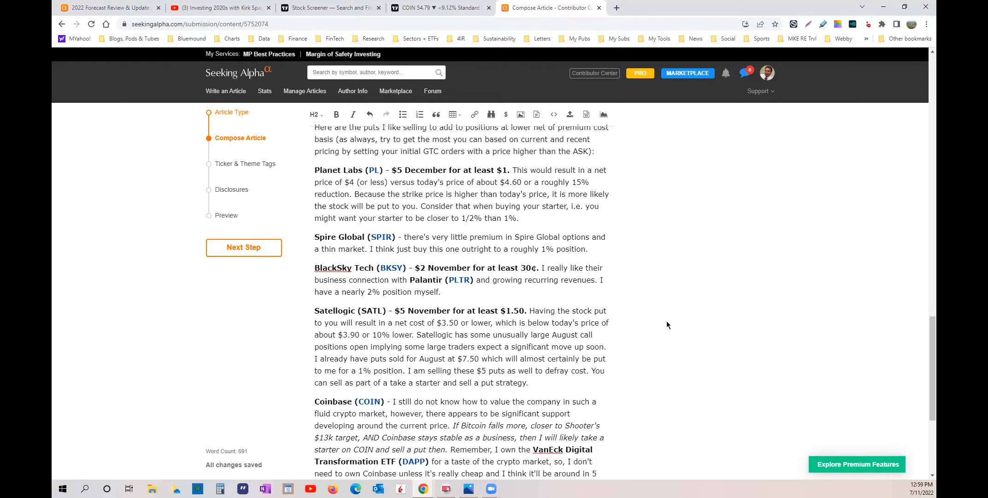